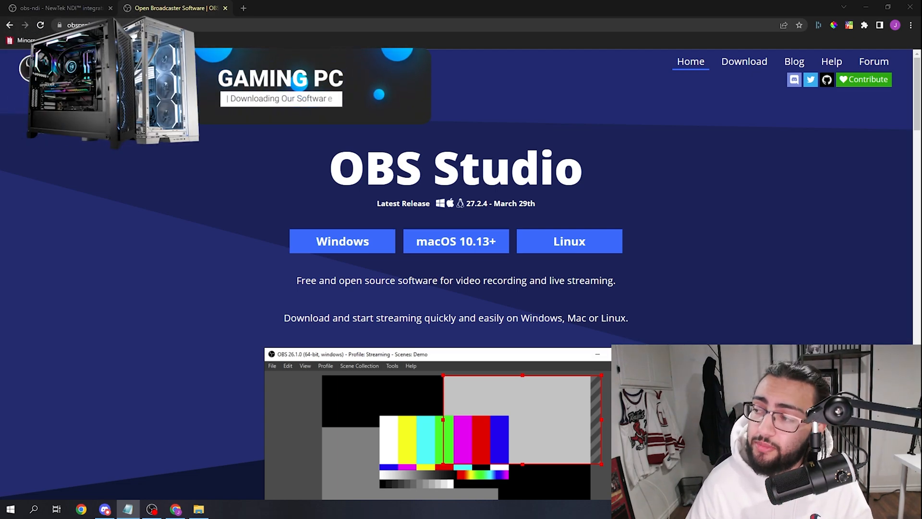
mouse_move(343, 241)
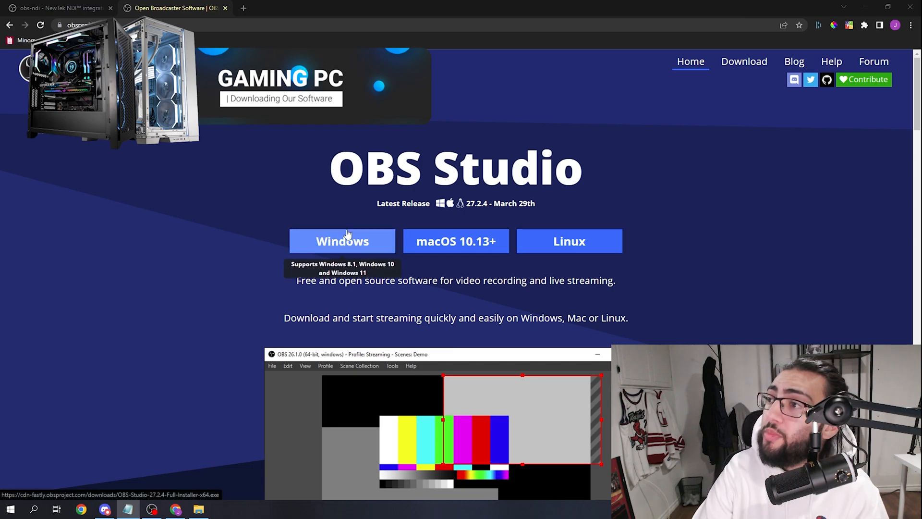
mouse_move(312, 190)
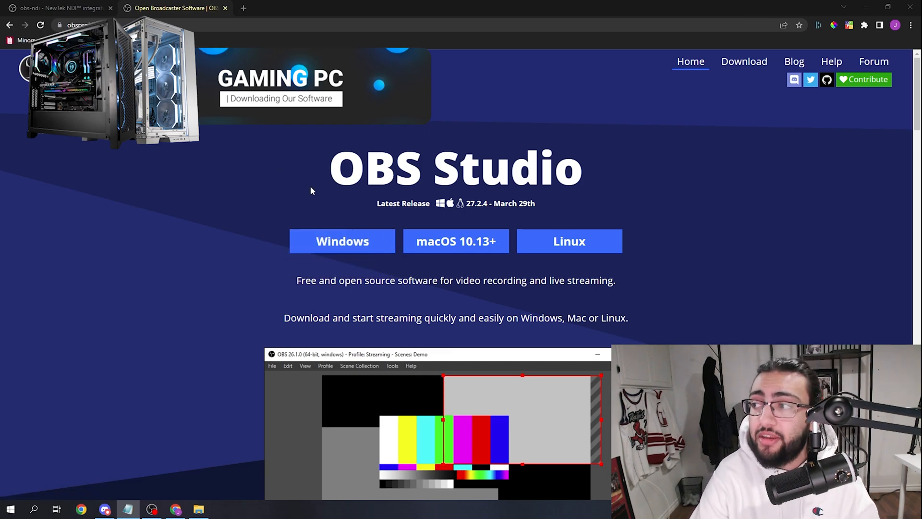
mouse_move(342, 241)
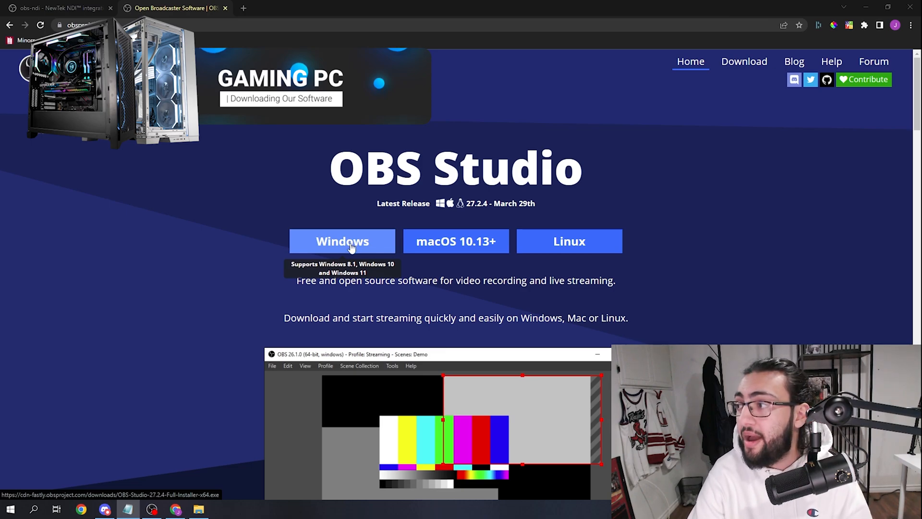
Download the OBS Studio 27.2.4 Windows installer, launch it, then quit its setup.
click(342, 241)
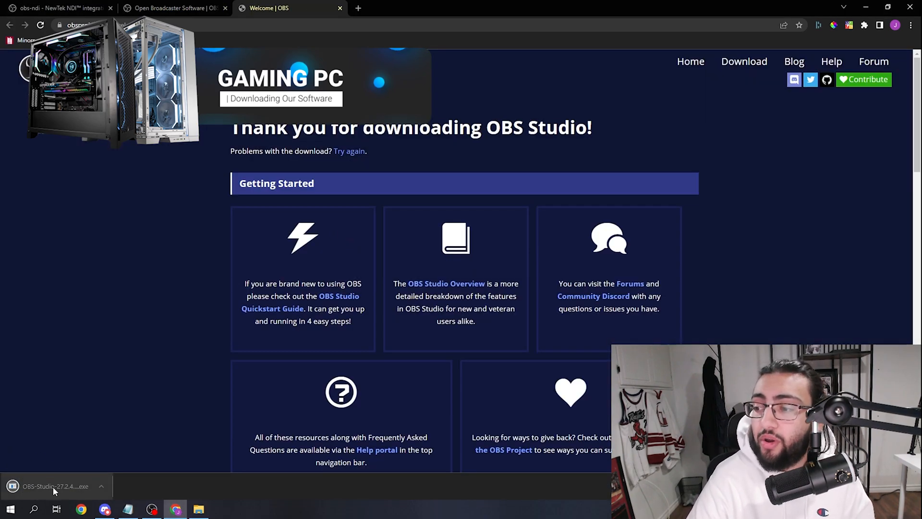
click(56, 485)
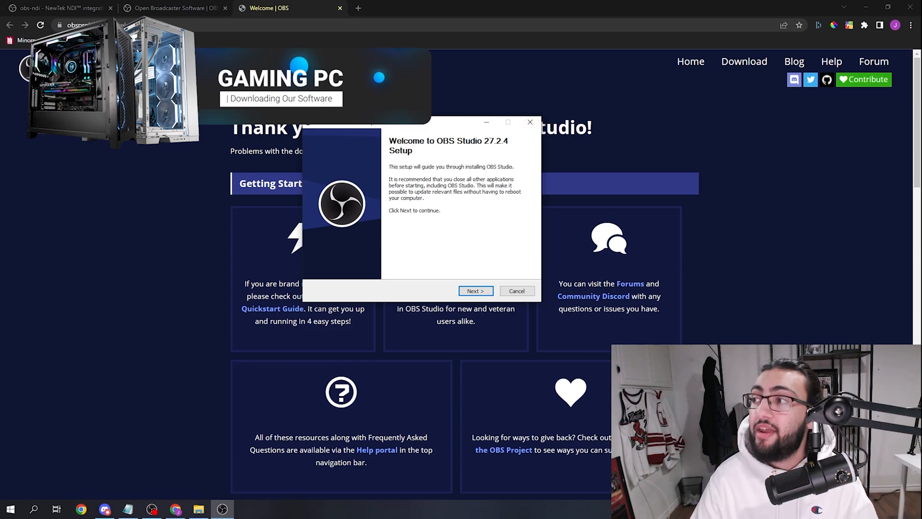
mouse_move(530, 122)
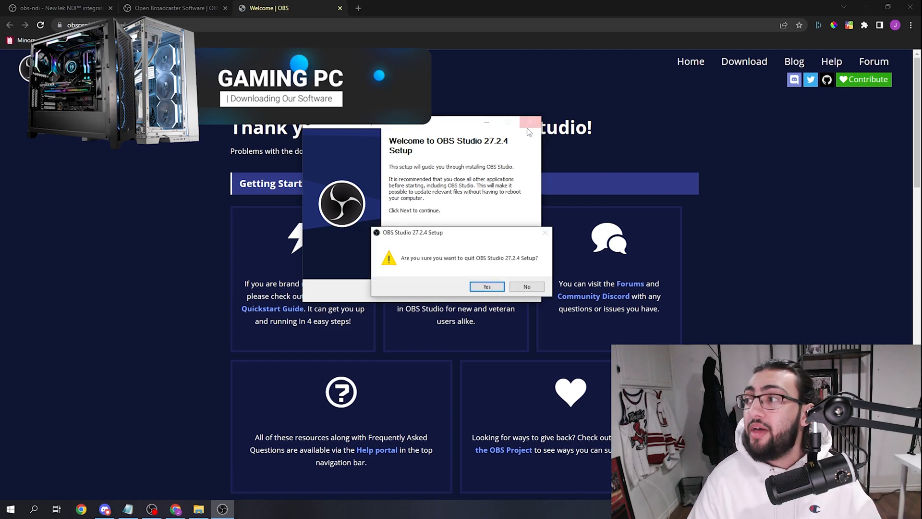
click(487, 286)
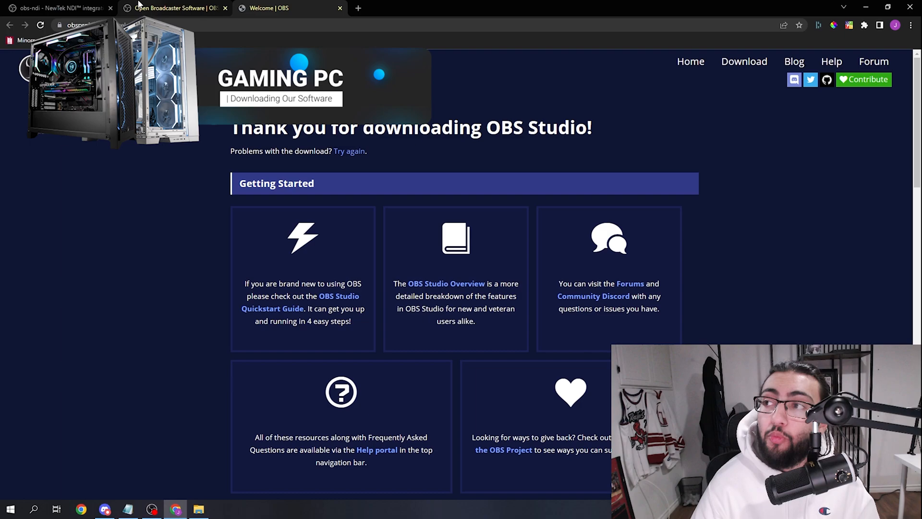
Download the obs-ndi 4.9.0 Windows zip and Windows installer from the GitHub release Assets.
click(56, 8)
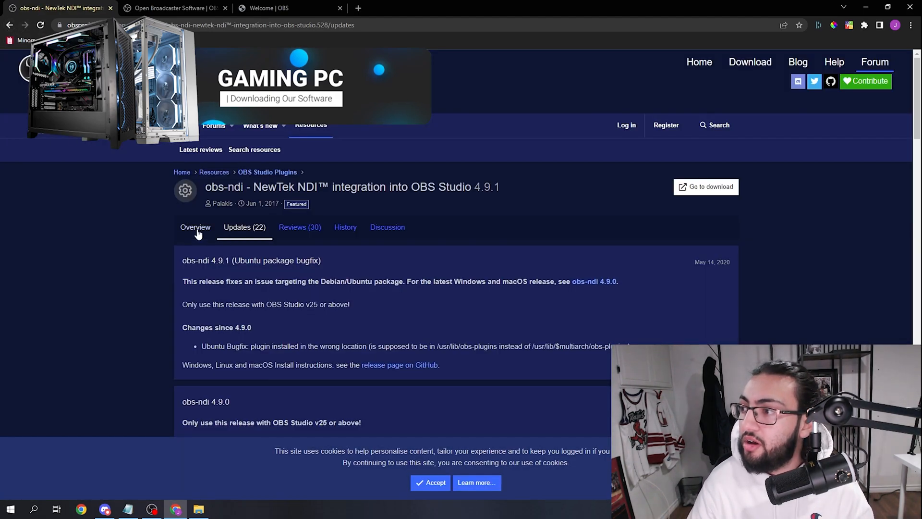
click(195, 227)
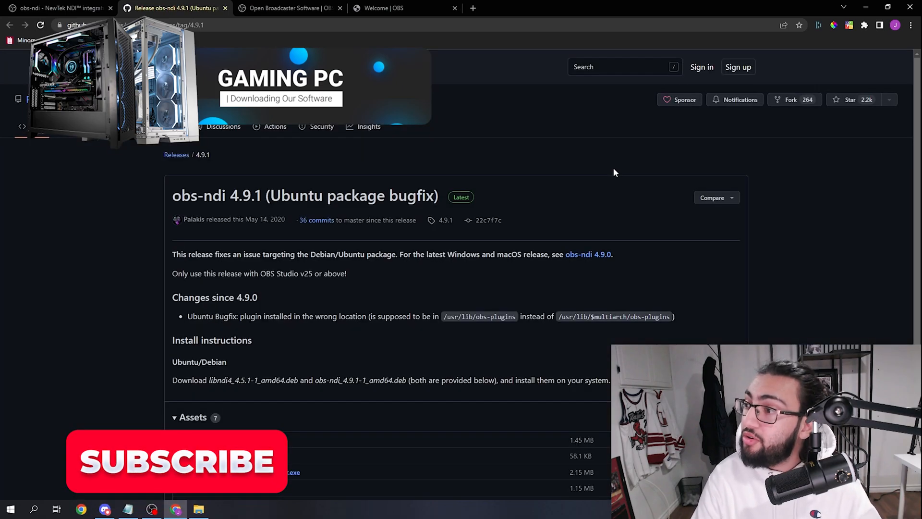
scroll(down, 3)
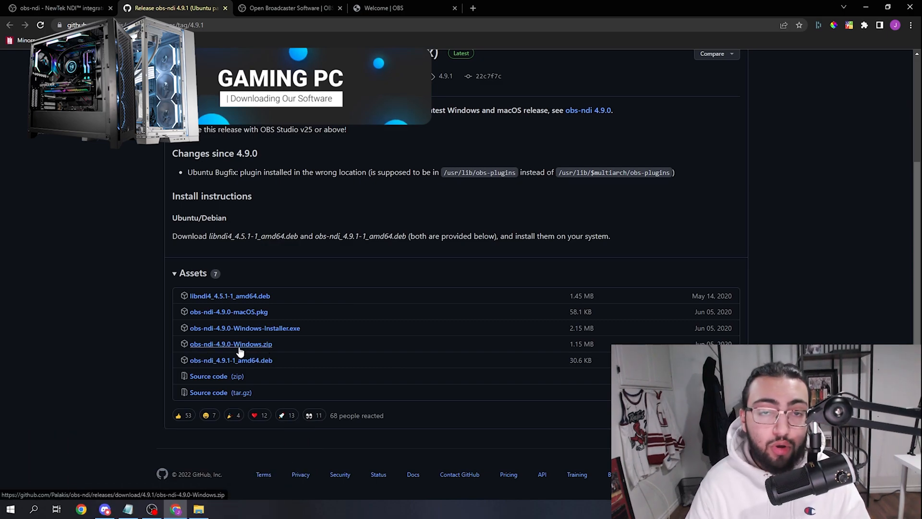
click(231, 360)
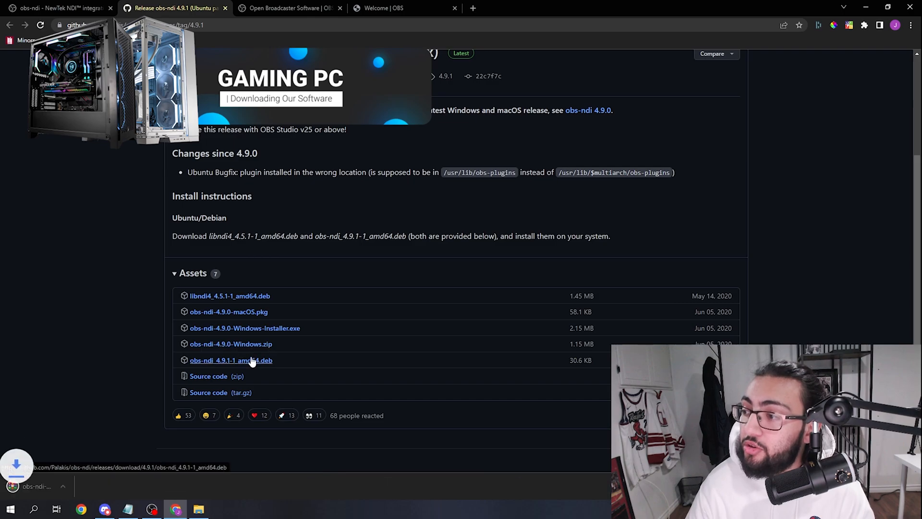
click(230, 343)
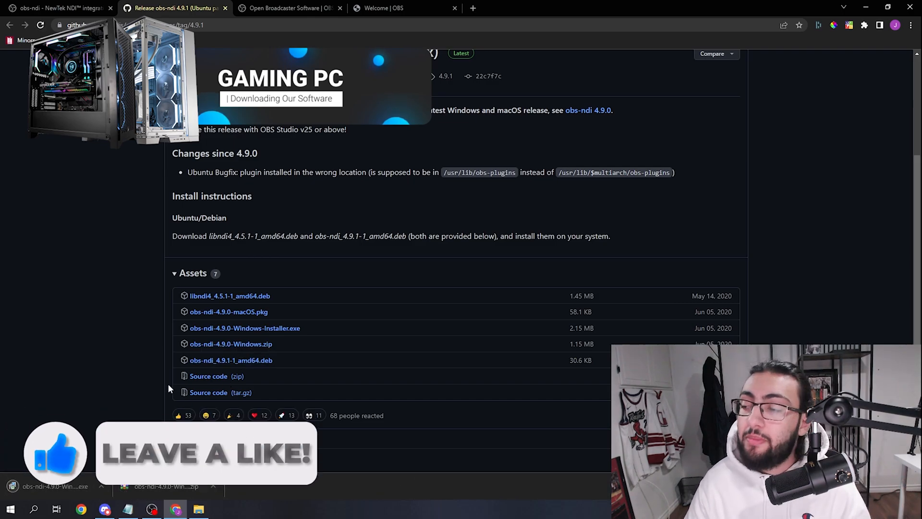
mouse_move(53, 486)
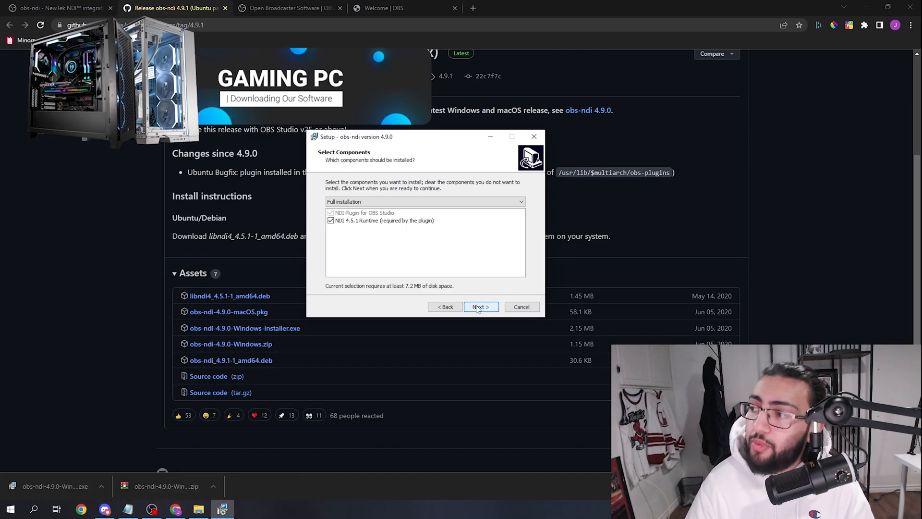
mouse_move(331, 221)
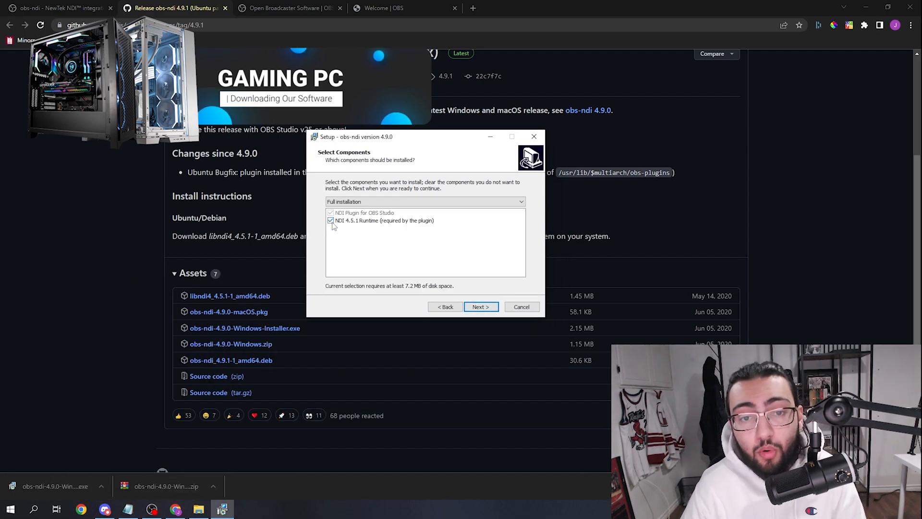
Keep the NDI 4.5.1 Runtime component checked and continue with full installation.
click(331, 220)
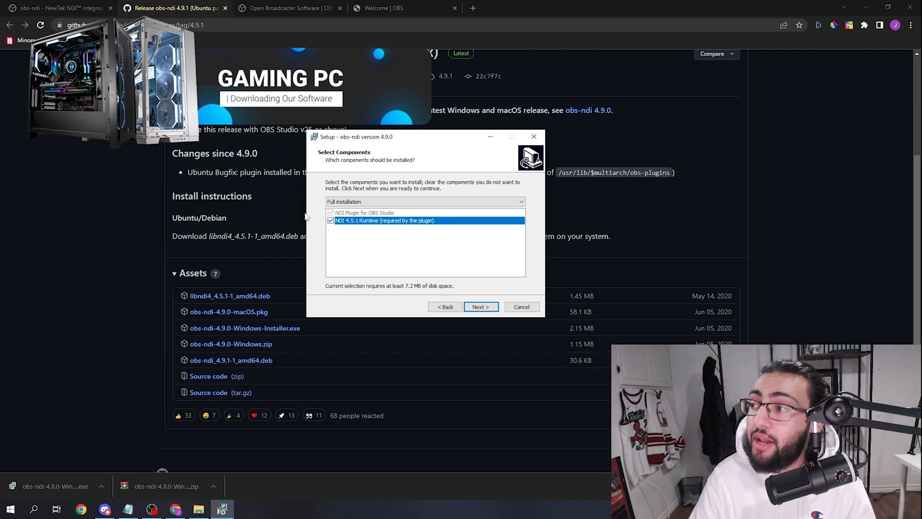
mouse_move(425, 220)
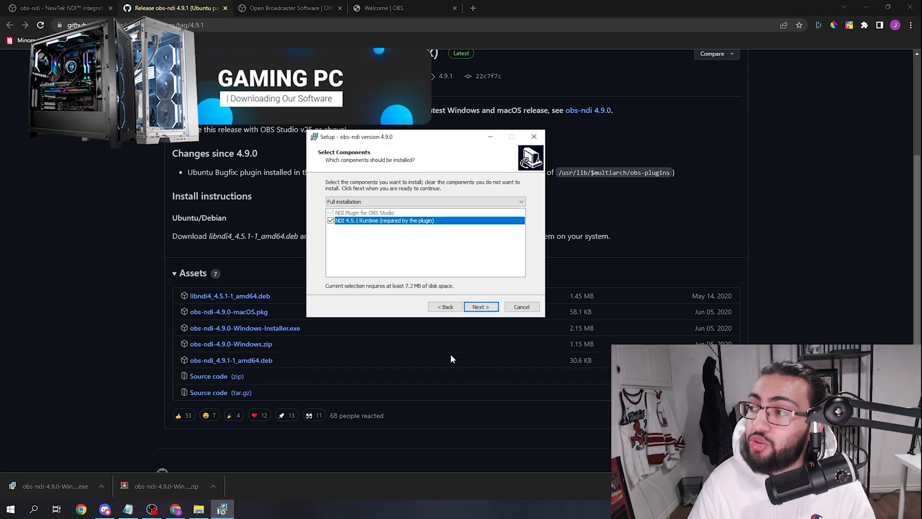
click(481, 307)
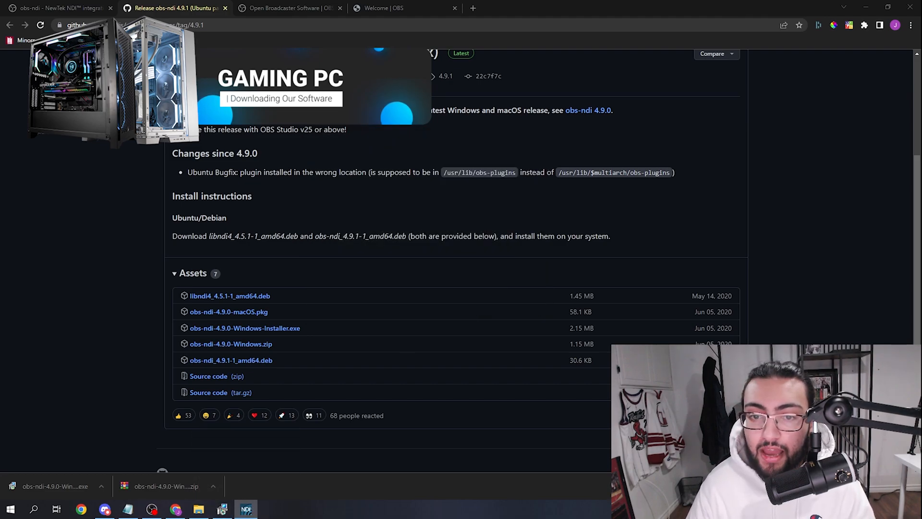
Install NDI 4 Runtime into the existing folder, then finish both the NDI and obs-ndi wizards.
click(54, 486)
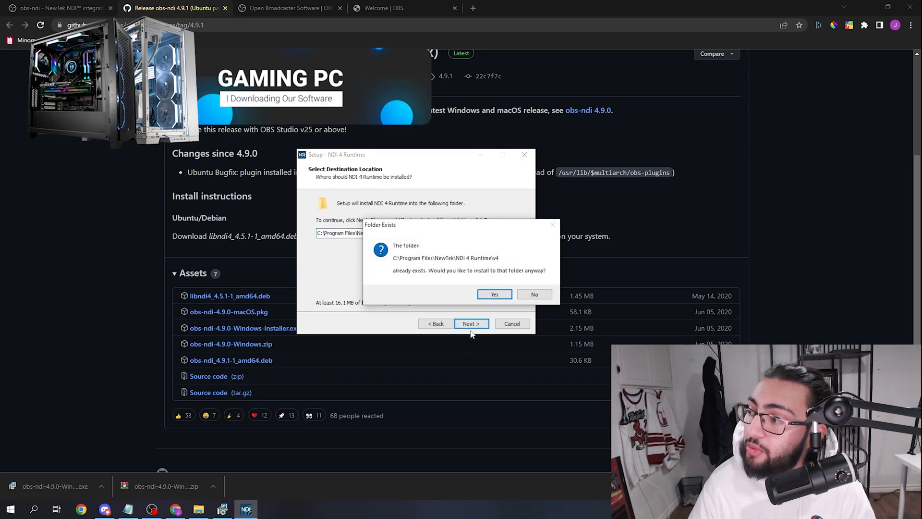
click(494, 294)
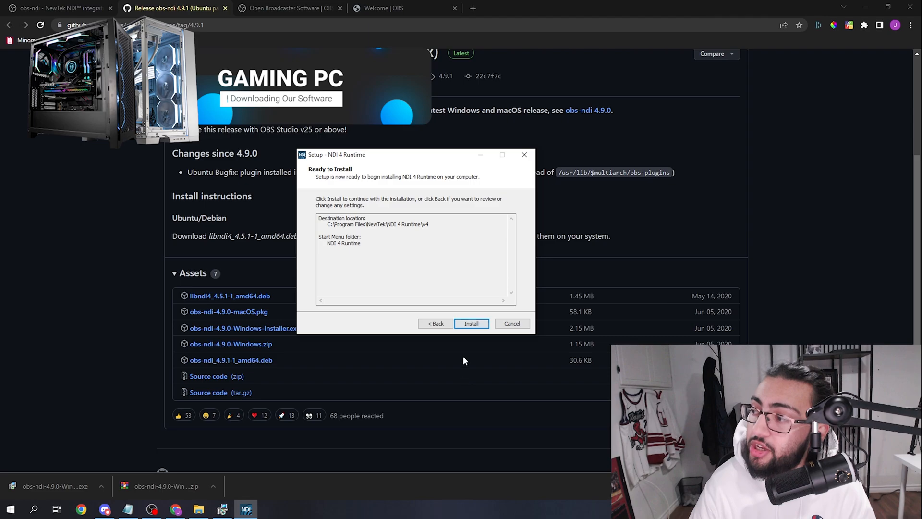
mouse_move(497, 326)
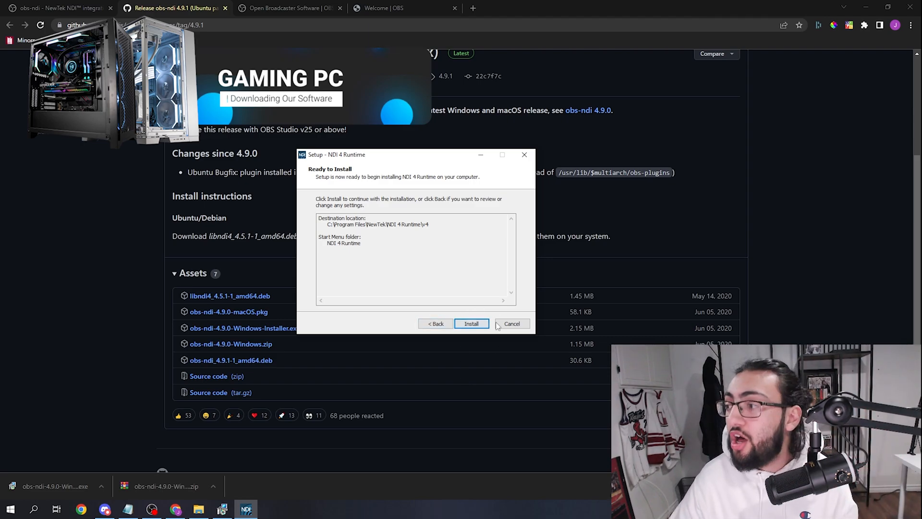
click(471, 323)
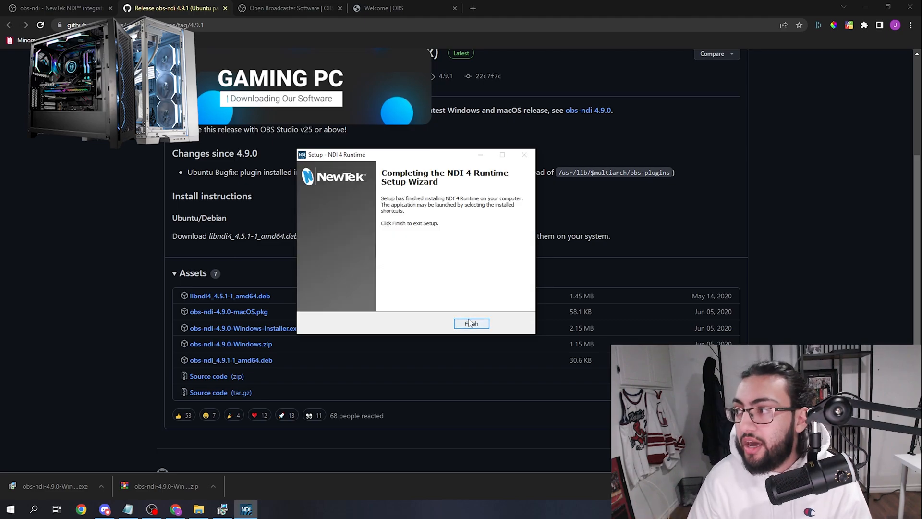
click(472, 323)
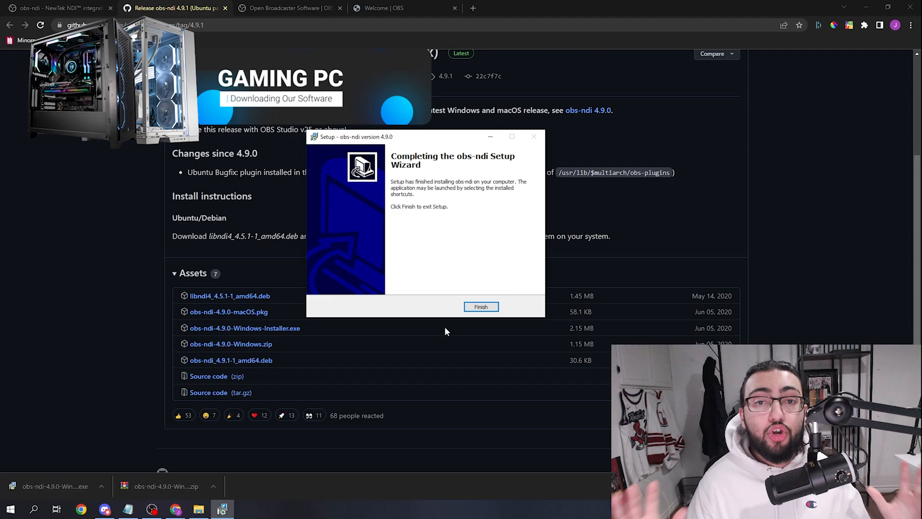
click(481, 307)
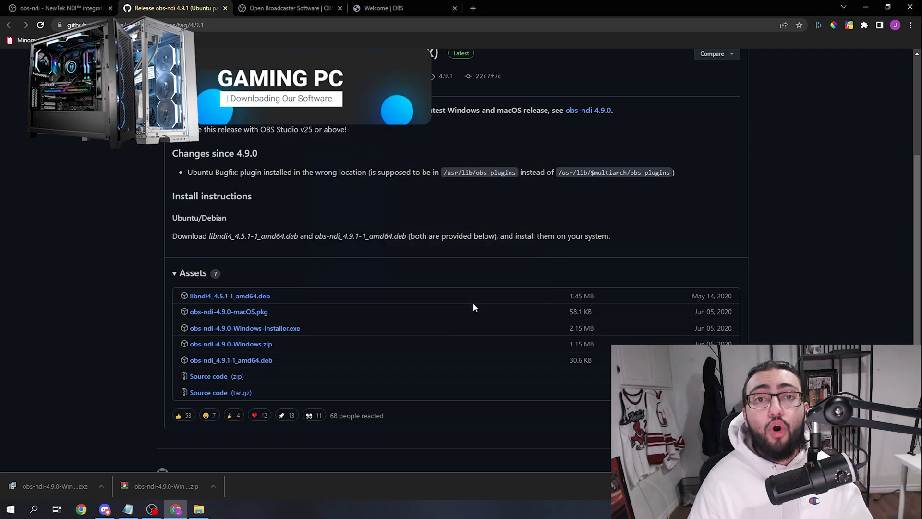
click(288, 8)
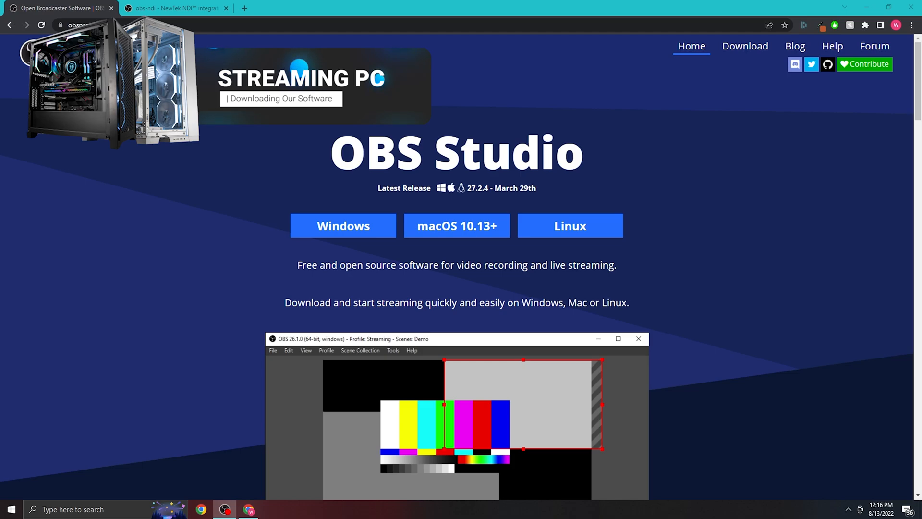
mouse_move(281, 250)
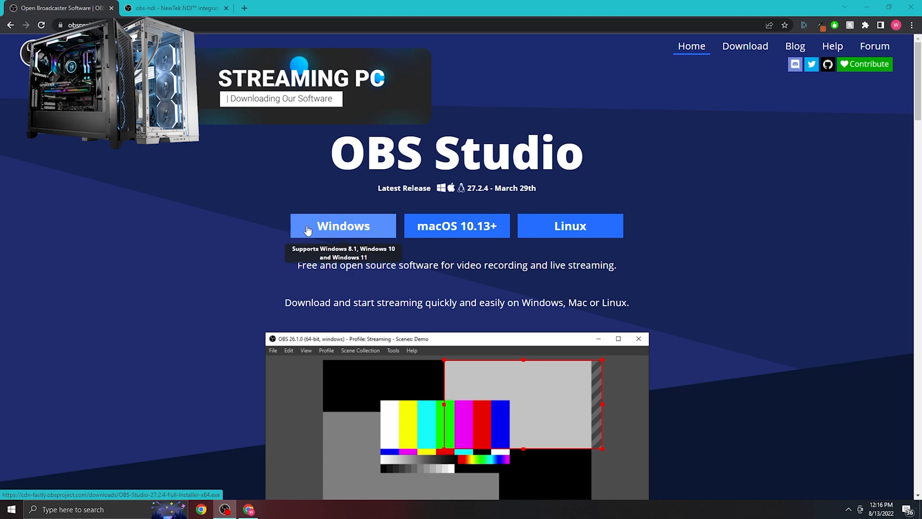
Download the OBS Studio Windows installer, close the running OBS Studio, and close the Welcome tab.
click(343, 226)
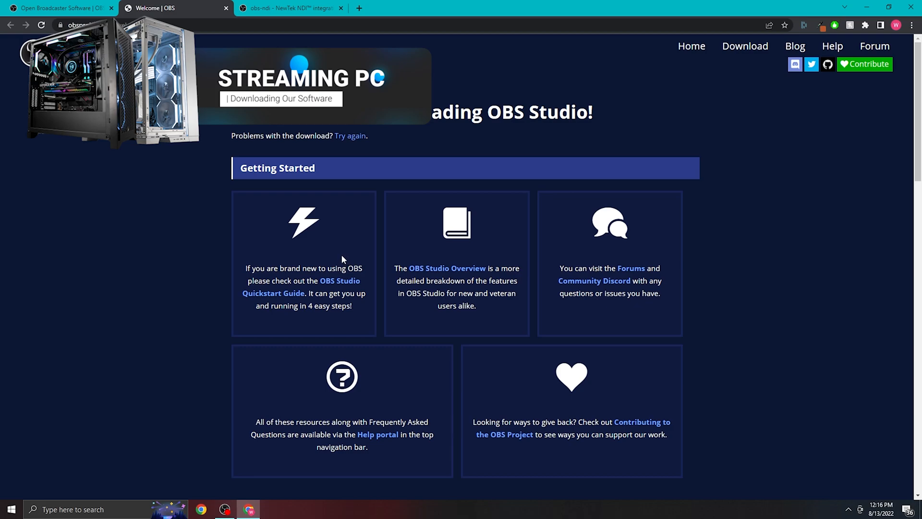
right_click(225, 509)
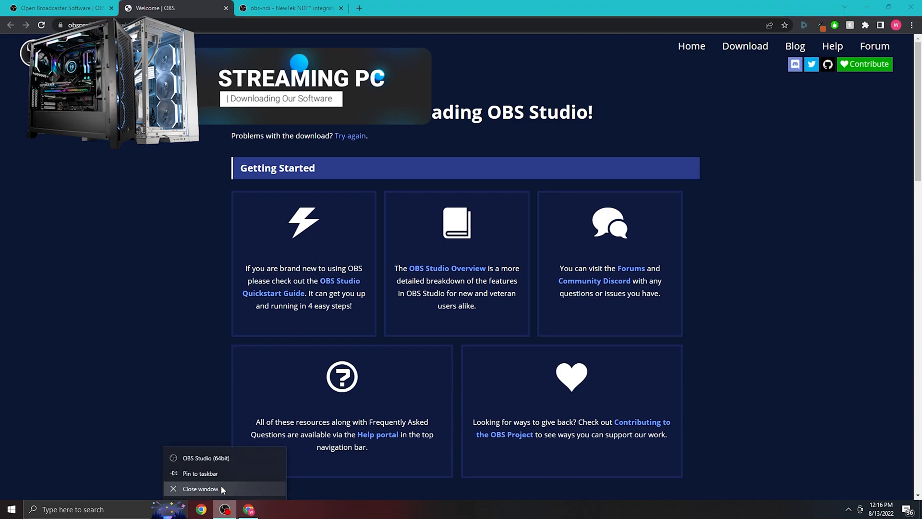
click(303, 296)
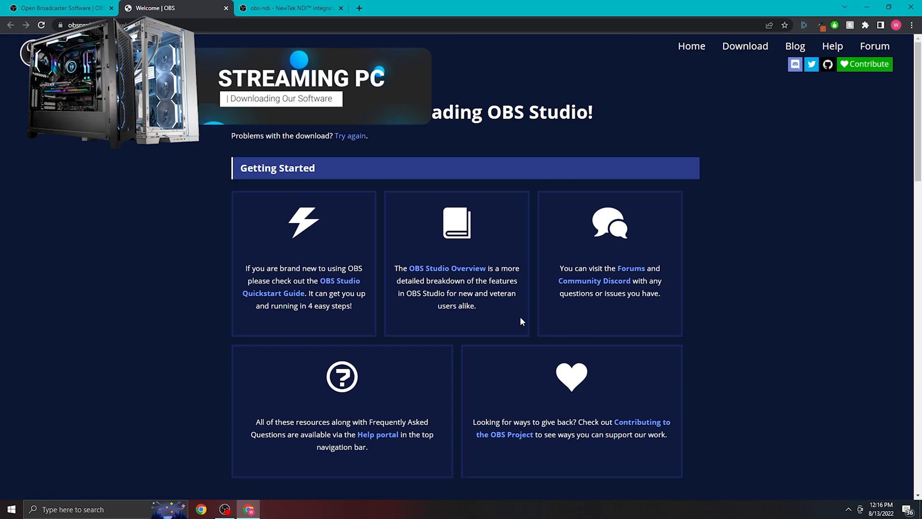
mouse_move(471, 259)
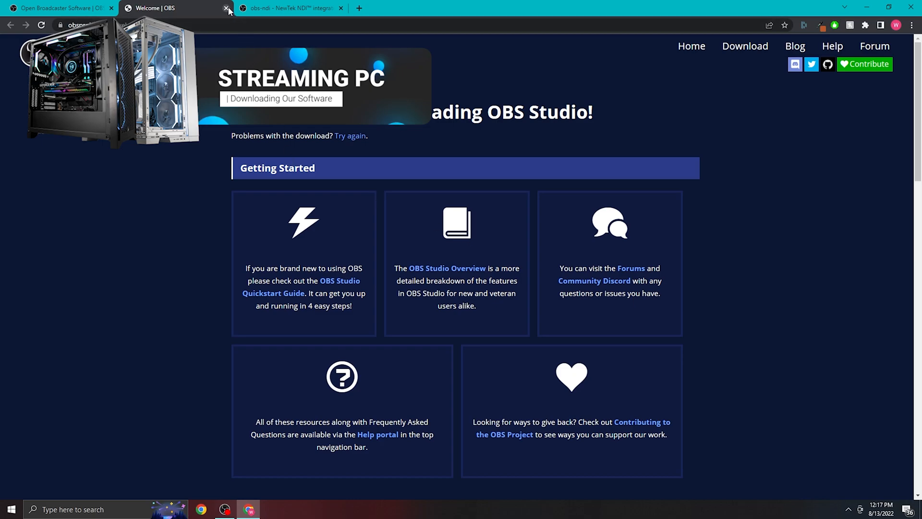
click(226, 7)
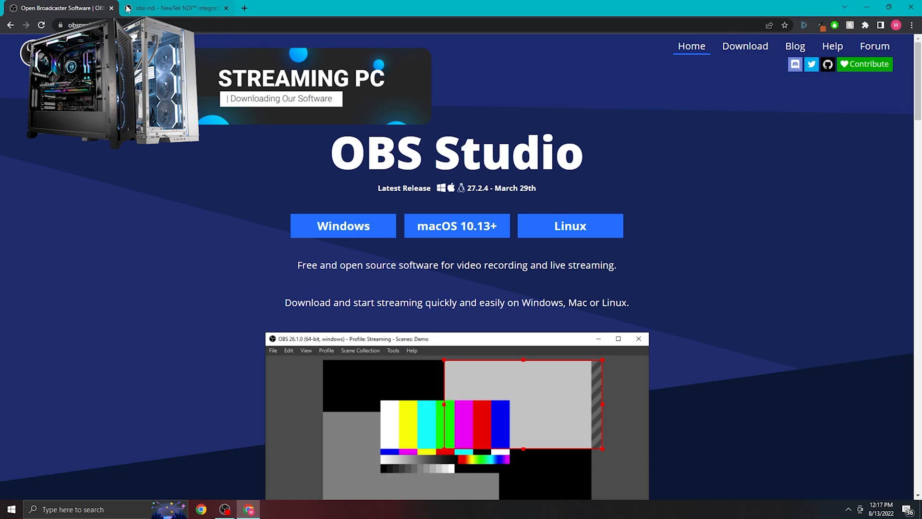
Close the OBS homepage tab and download the obs-ndi Windows installer from GitHub.
click(173, 7)
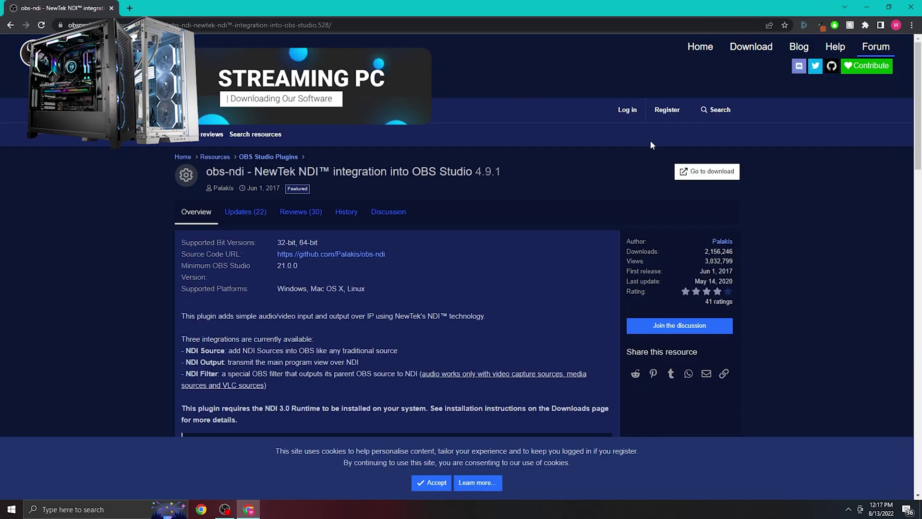
mouse_move(658, 140)
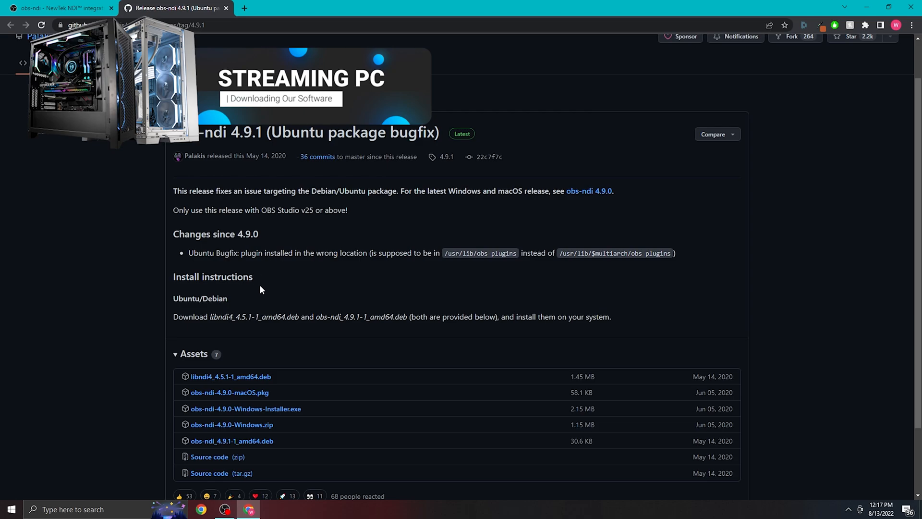
mouse_move(230, 413)
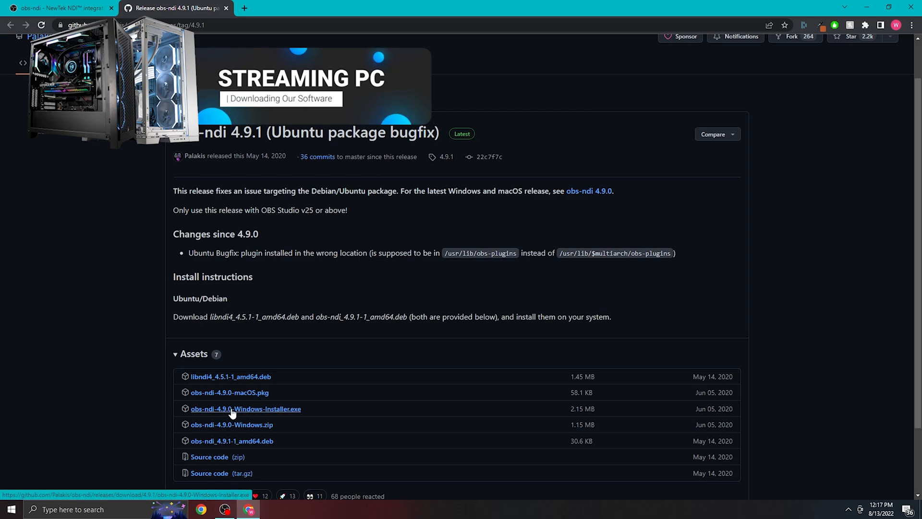
click(246, 409)
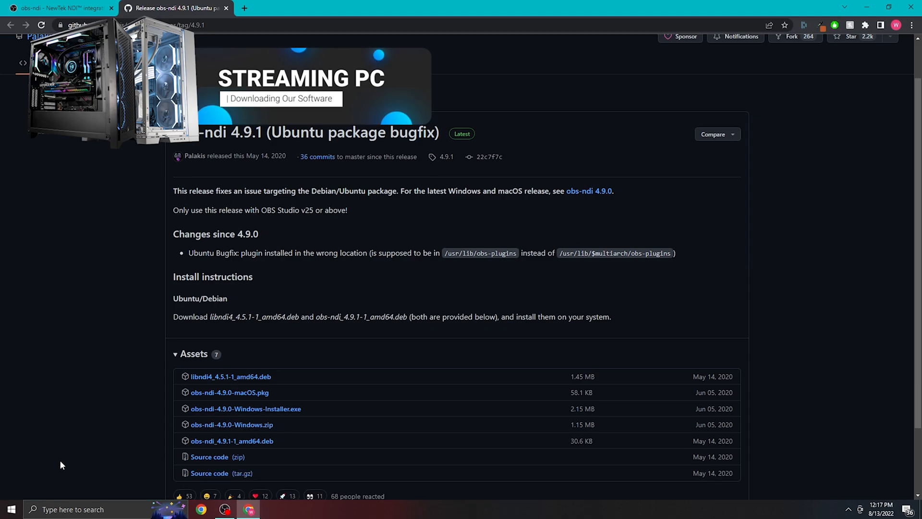
mouse_move(480, 294)
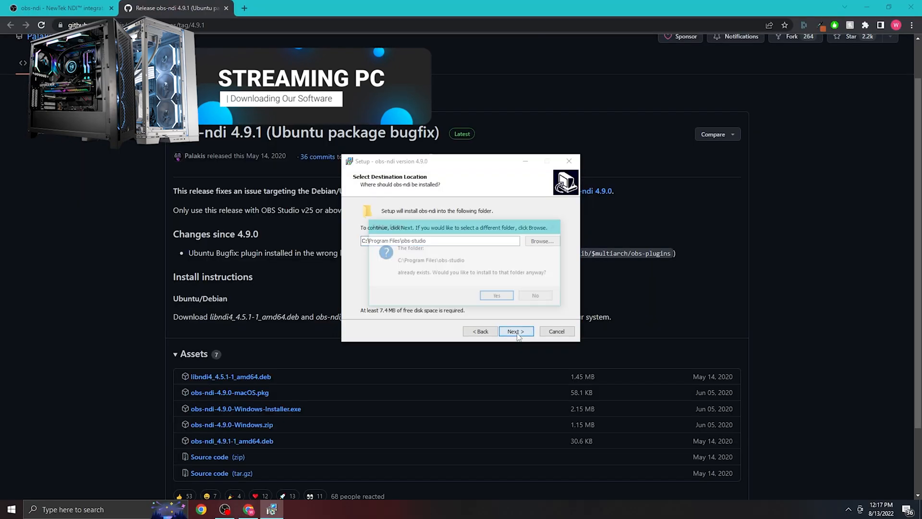
Install obs-ndi 4.9.0 into the existing OBS Studio folder with default components.
click(496, 295)
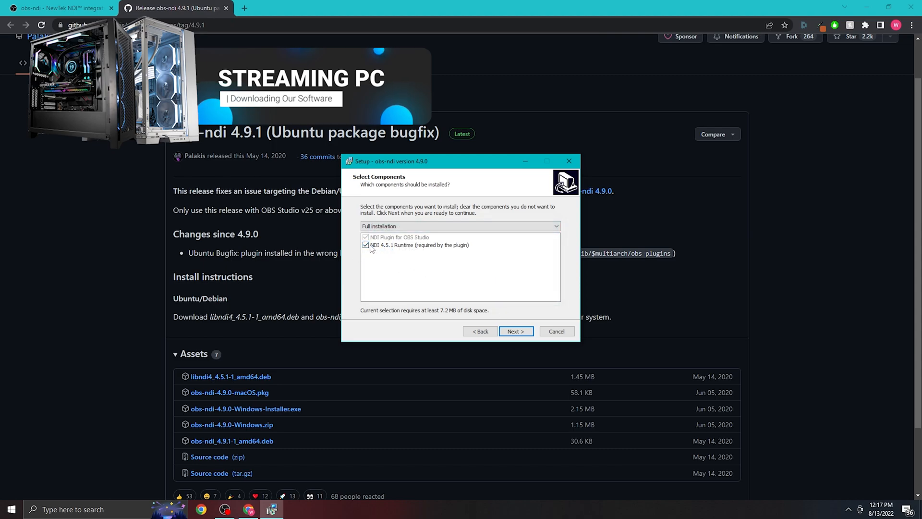
click(515, 331)
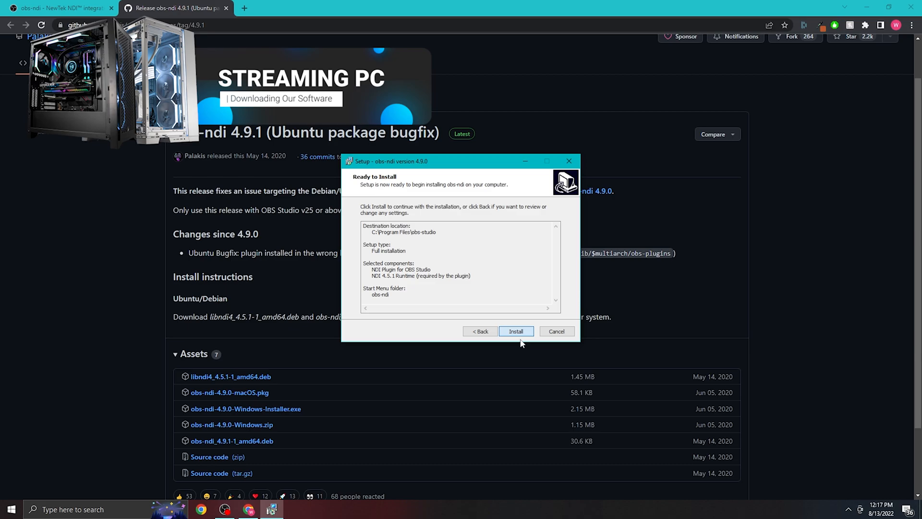
click(515, 331)
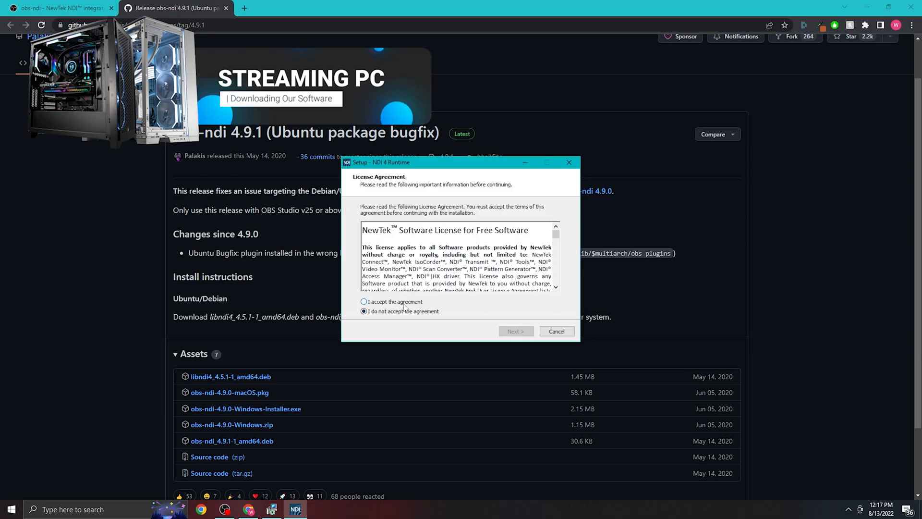
Accept the NDI license, install NDI 4 Runtime into the existing folder, and finish obs-ndi setup.
click(515, 330)
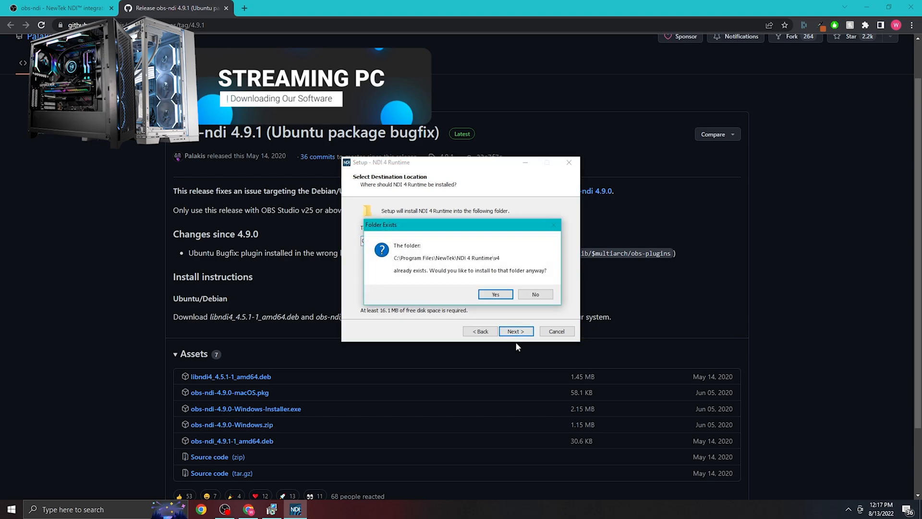
click(494, 294)
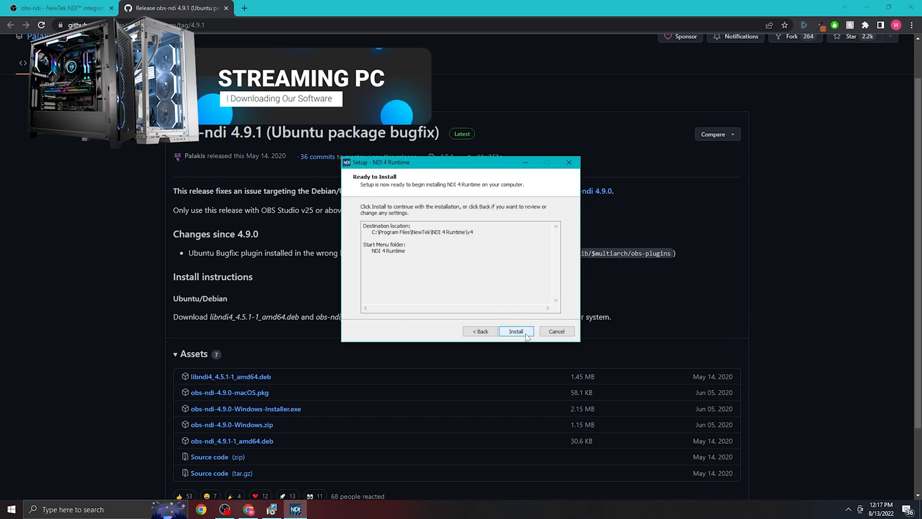
click(515, 331)
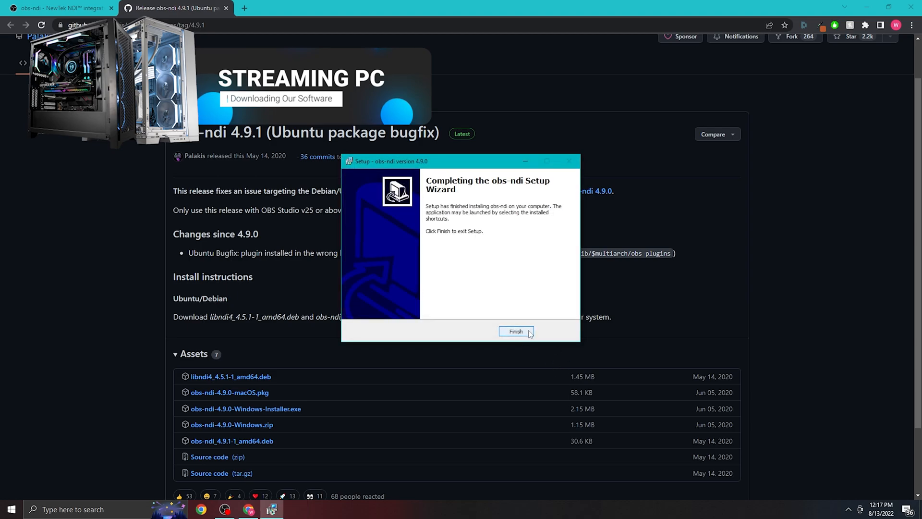
click(515, 331)
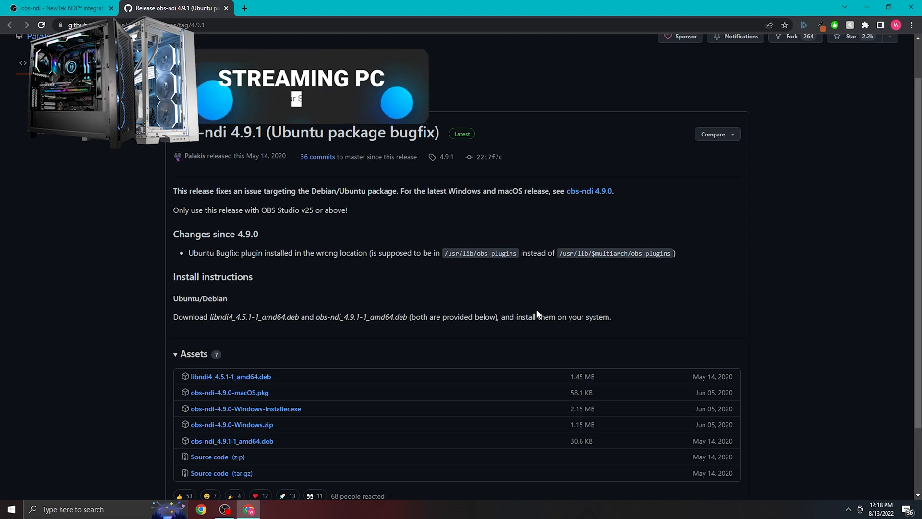
click(152, 510)
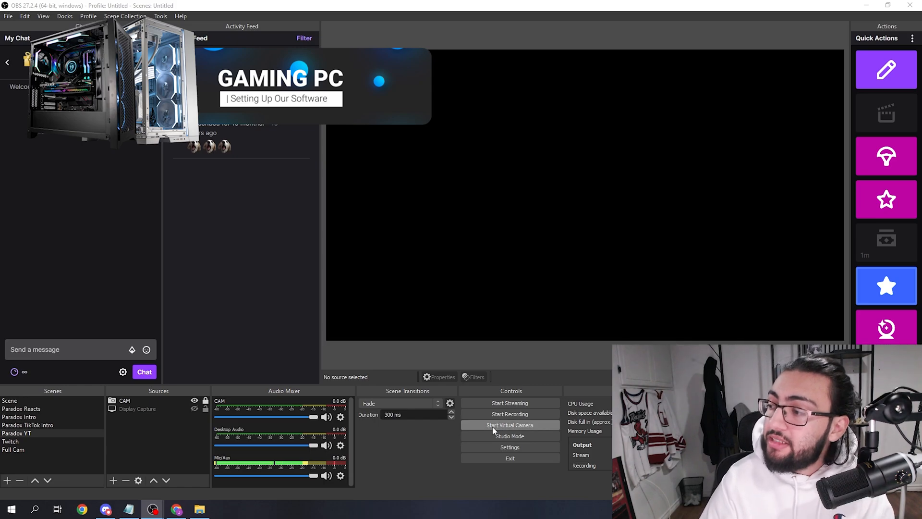
click(509, 447)
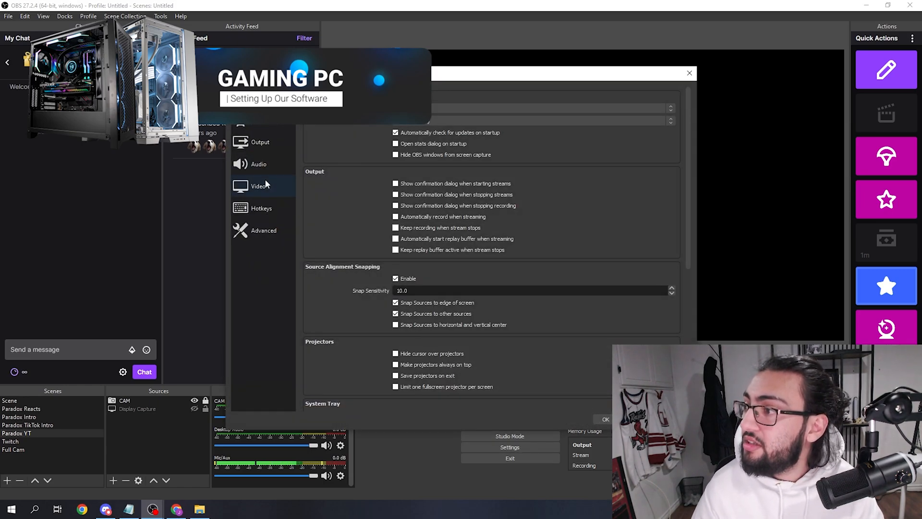
click(259, 165)
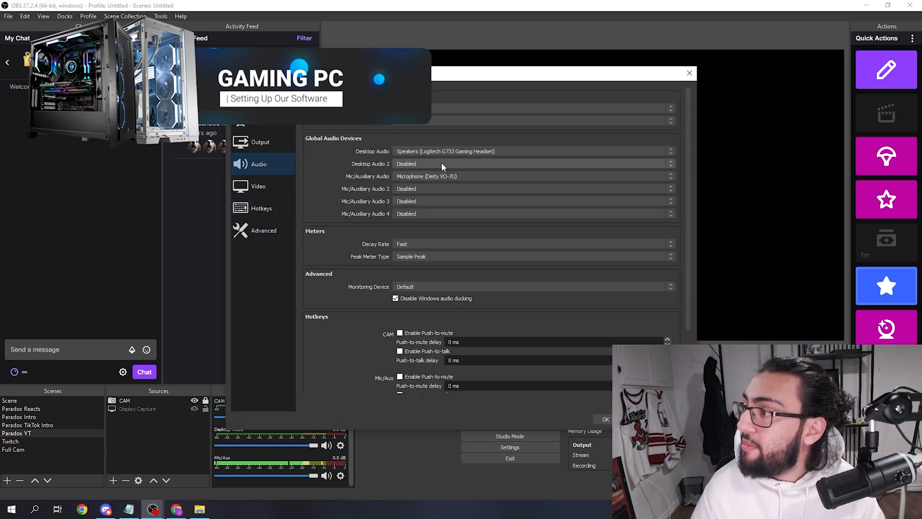
mouse_move(414, 147)
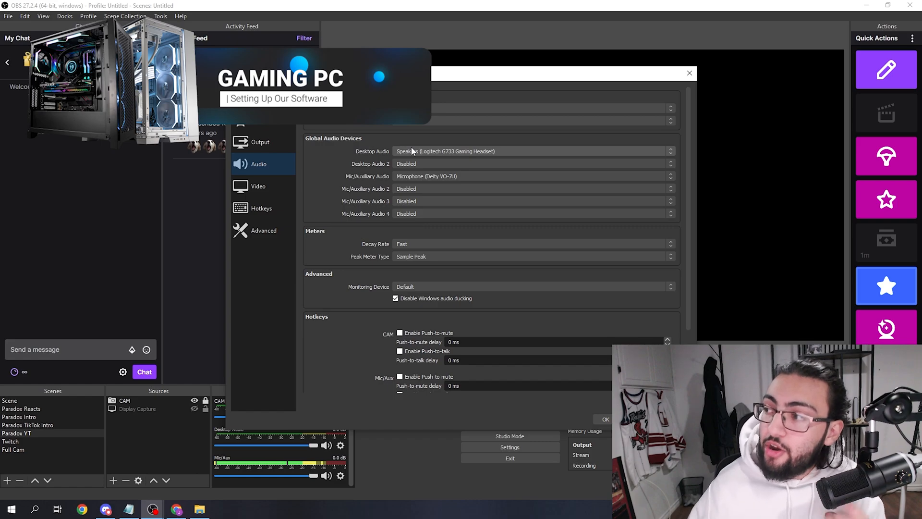
mouse_move(448, 181)
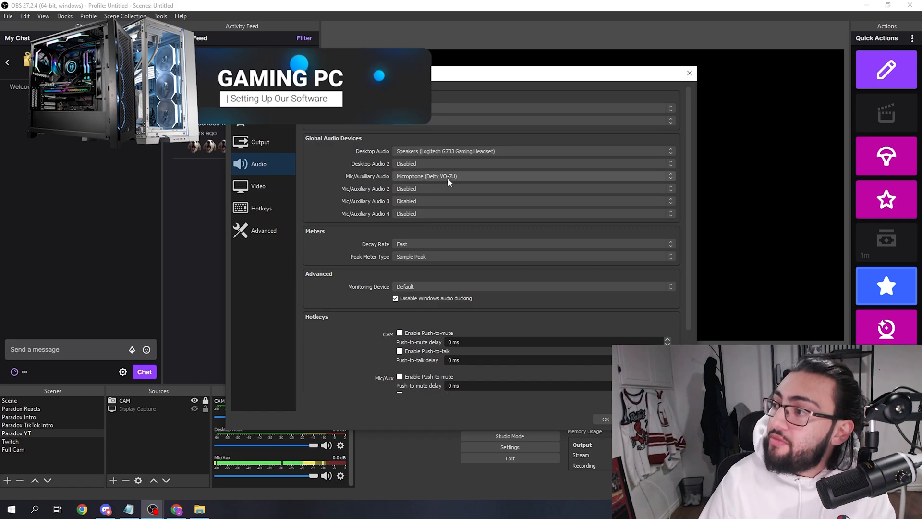
mouse_move(448, 182)
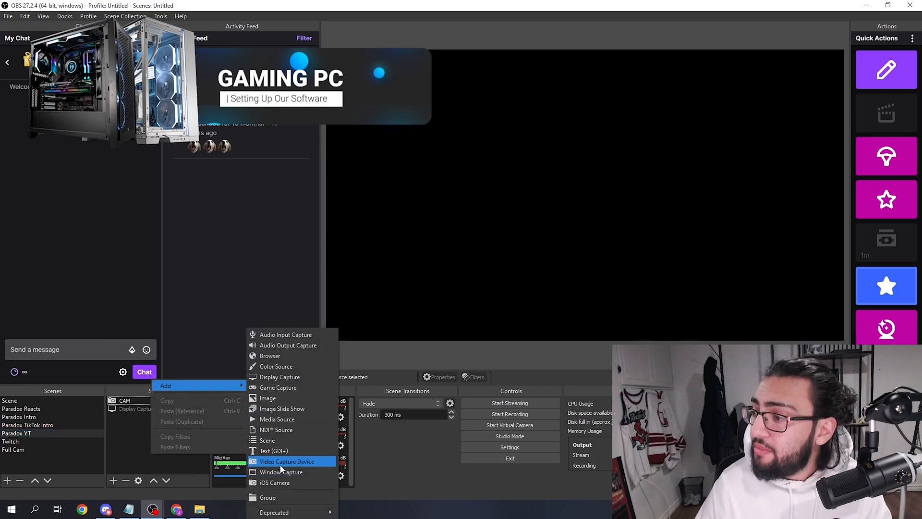
Add a new Game Capture source to the Paradox YT scene and confirm its creation.
click(277, 387)
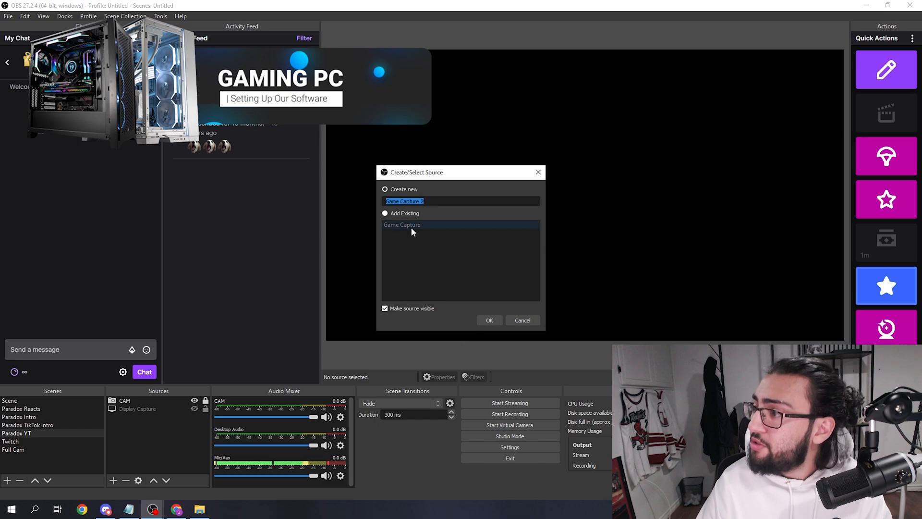
click(490, 320)
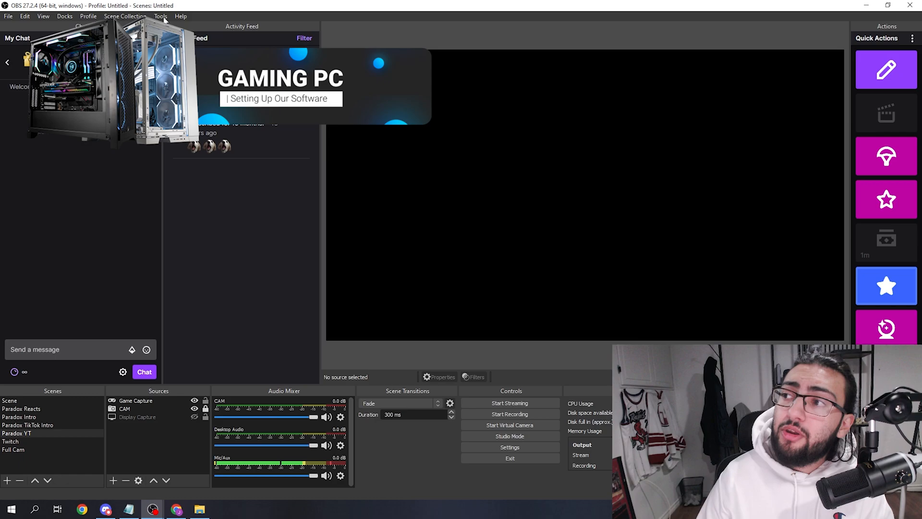
click(160, 16)
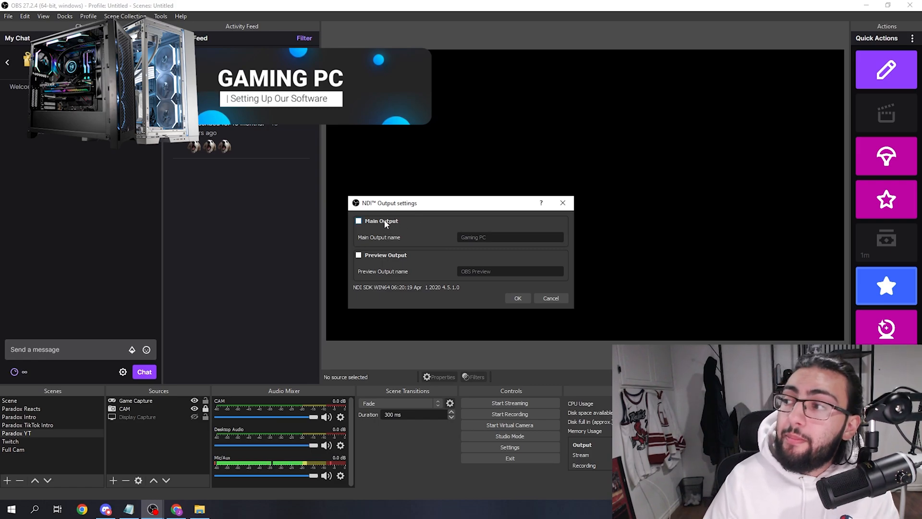
click(358, 221)
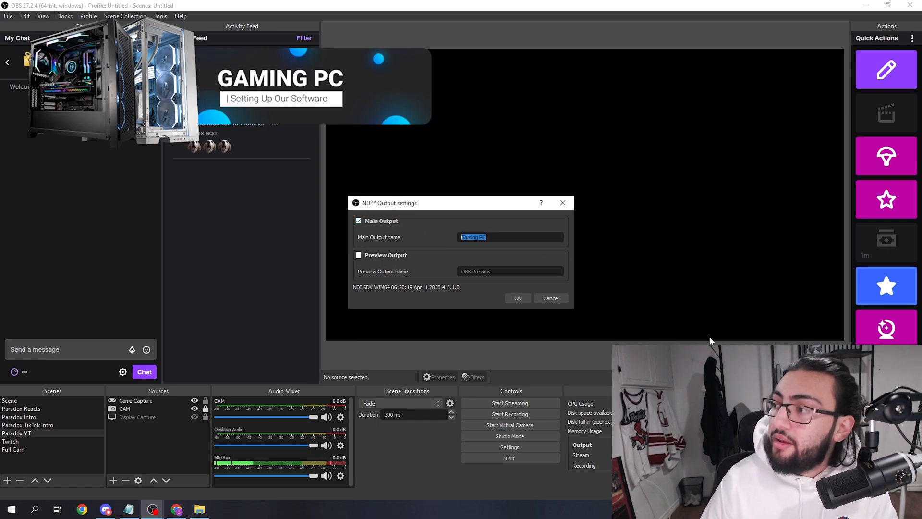
click(488, 237)
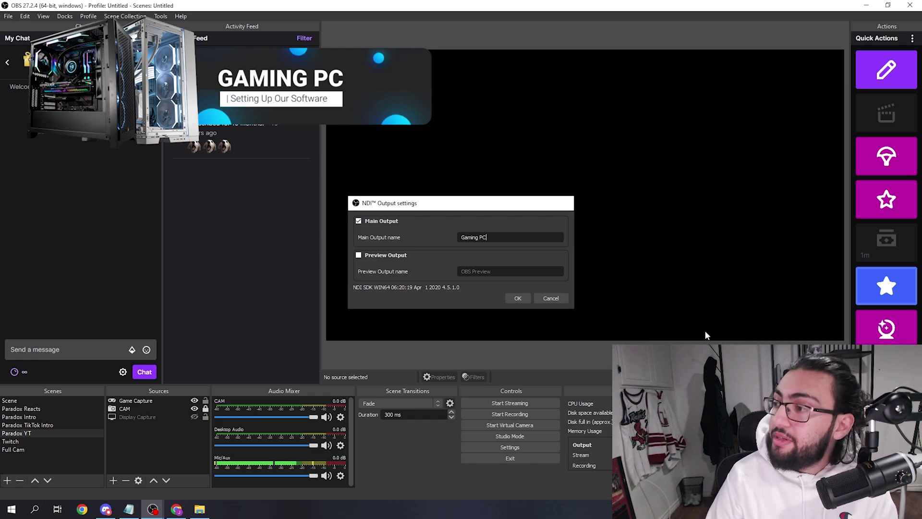
click(517, 299)
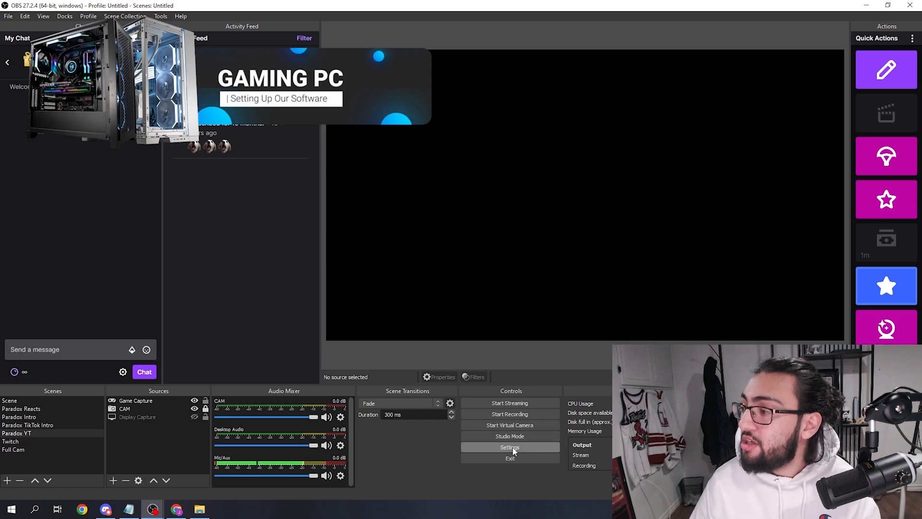
click(509, 447)
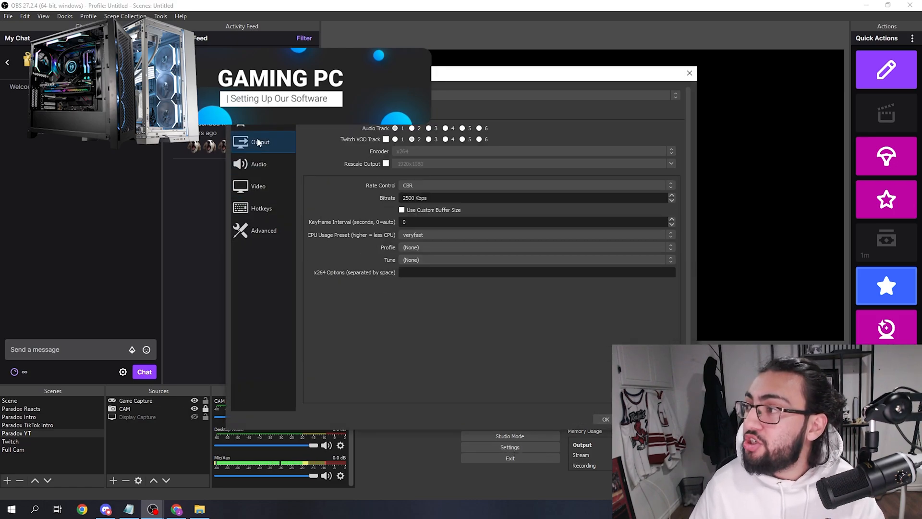
click(257, 186)
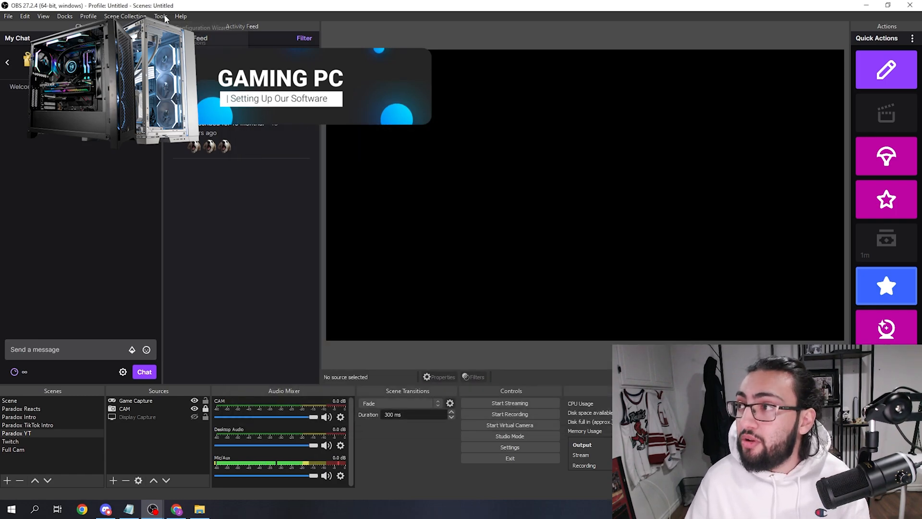
Confirm NDI Main Output named 'Gaming PC', then choose a downscale filter in Video settings.
click(160, 16)
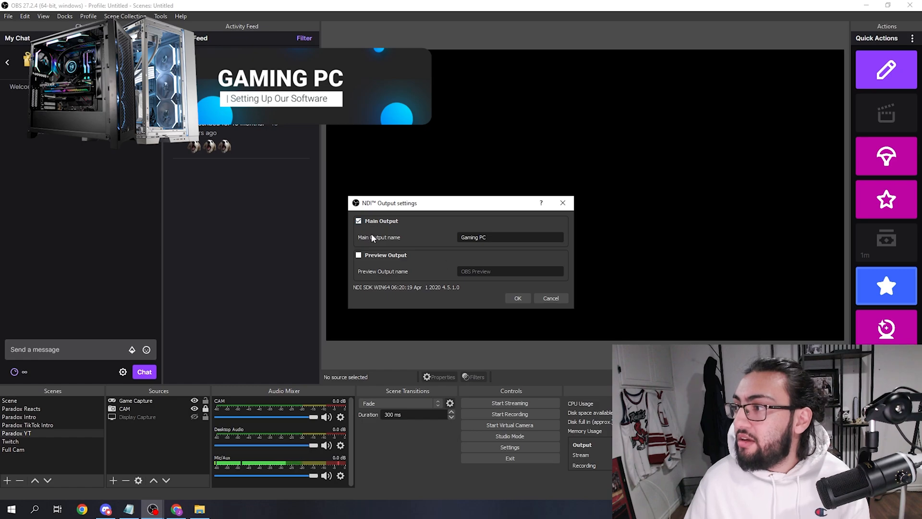
click(516, 299)
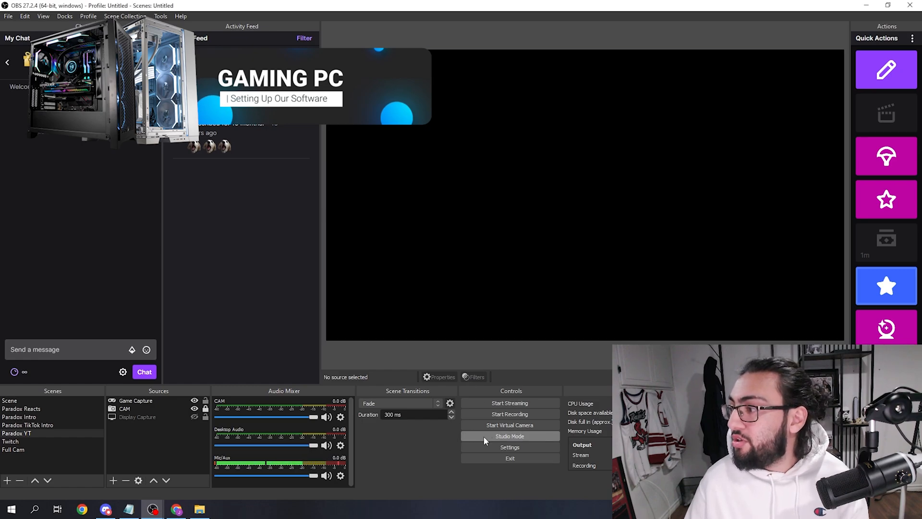
click(509, 447)
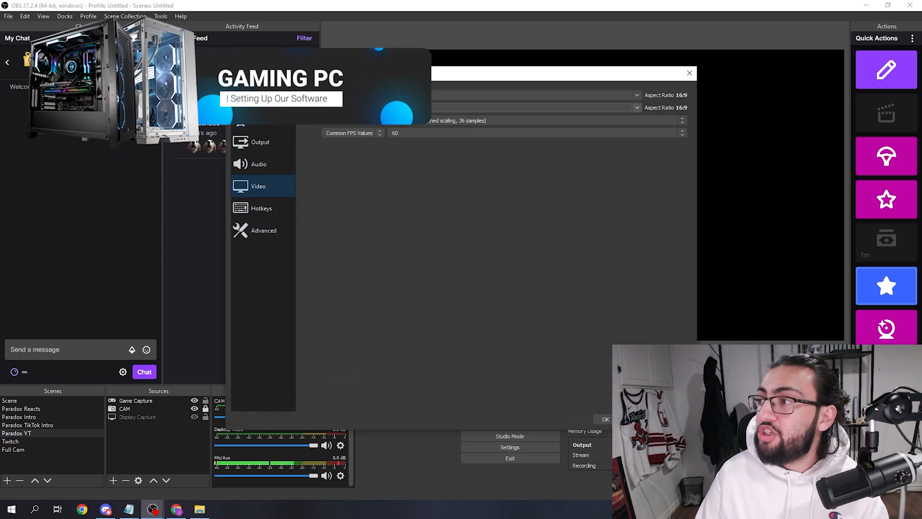
click(535, 120)
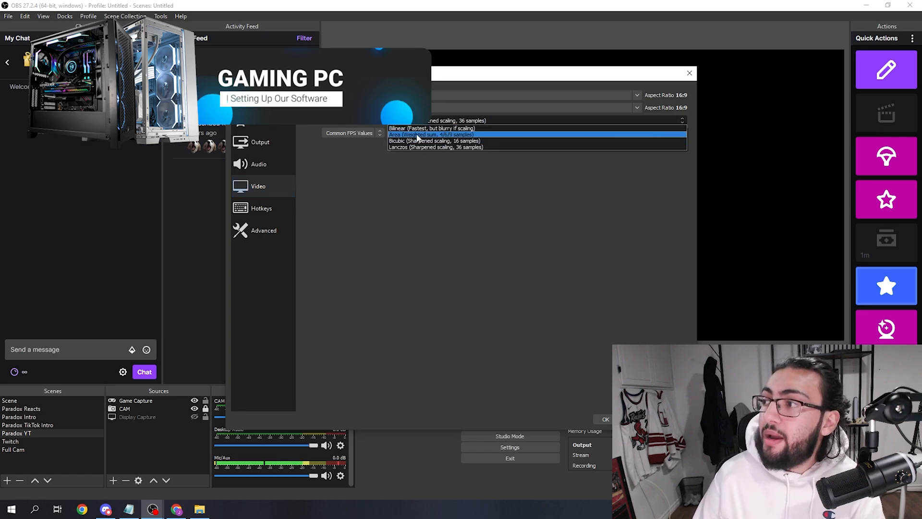
click(605, 418)
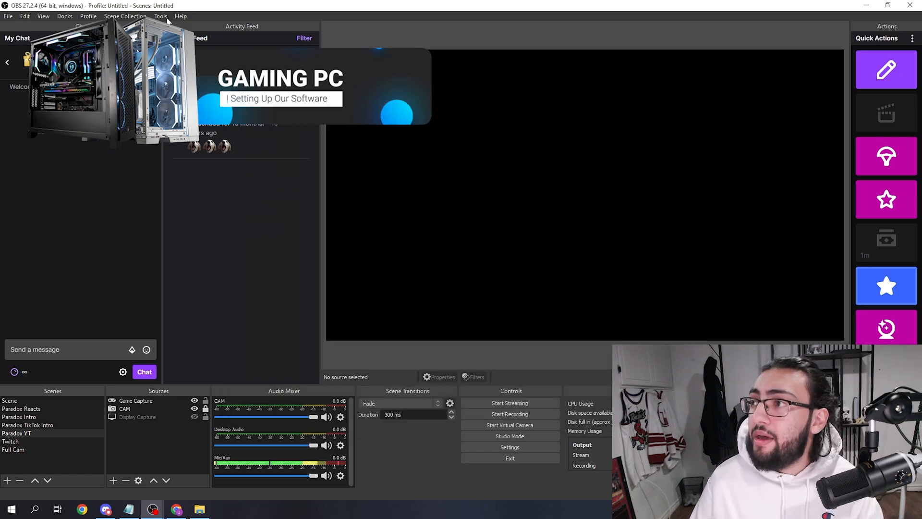
click(160, 16)
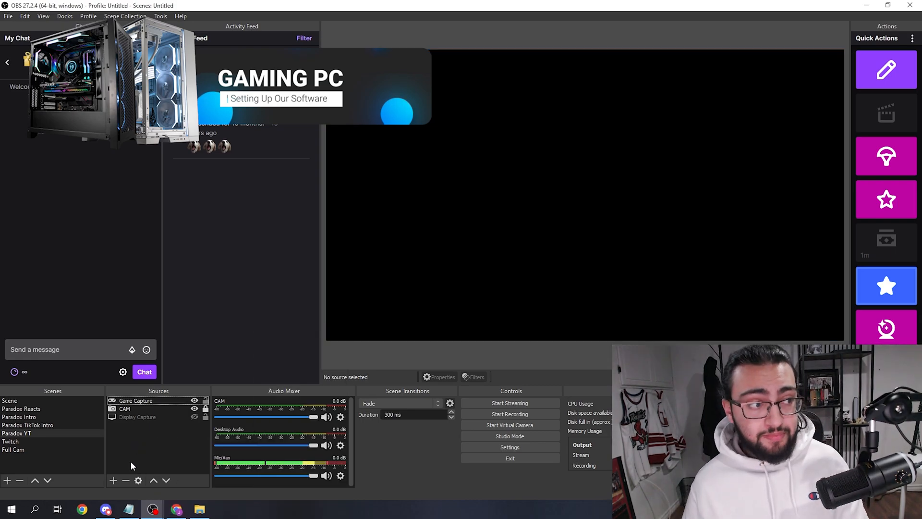
mouse_move(136, 443)
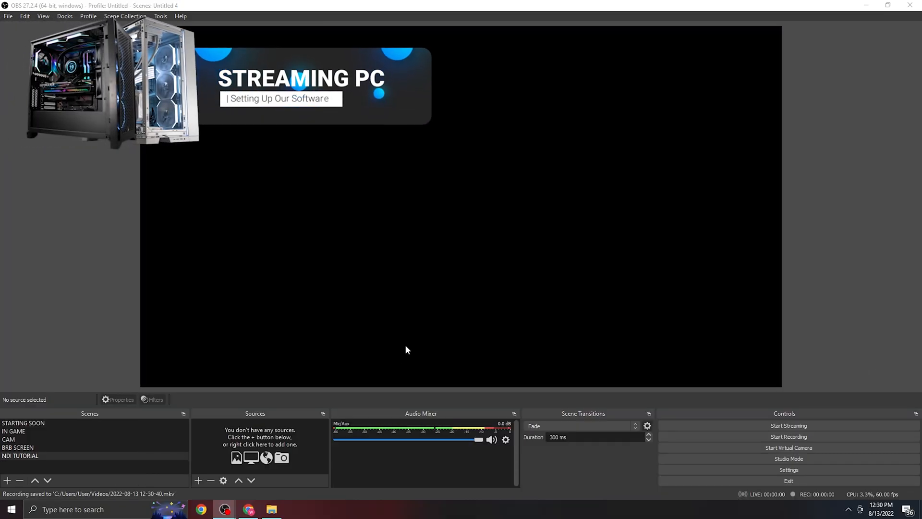
mouse_move(471, 412)
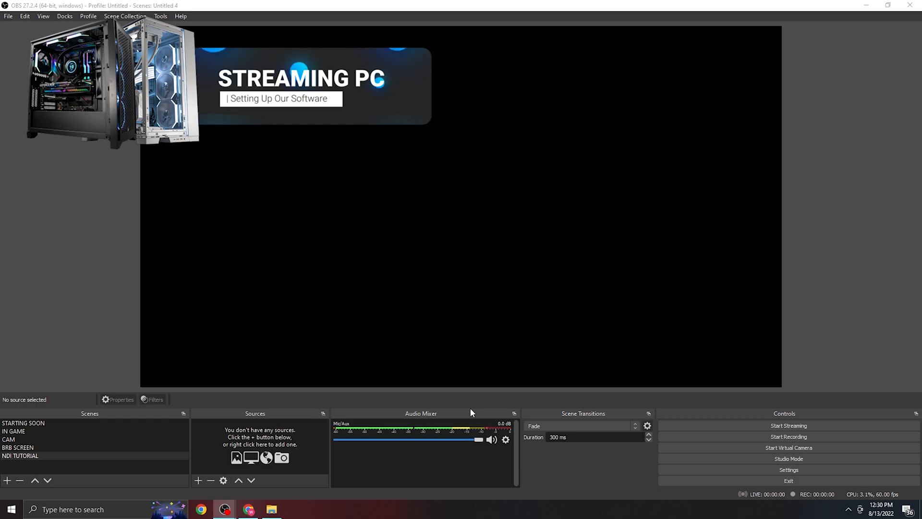
mouse_move(2, 235)
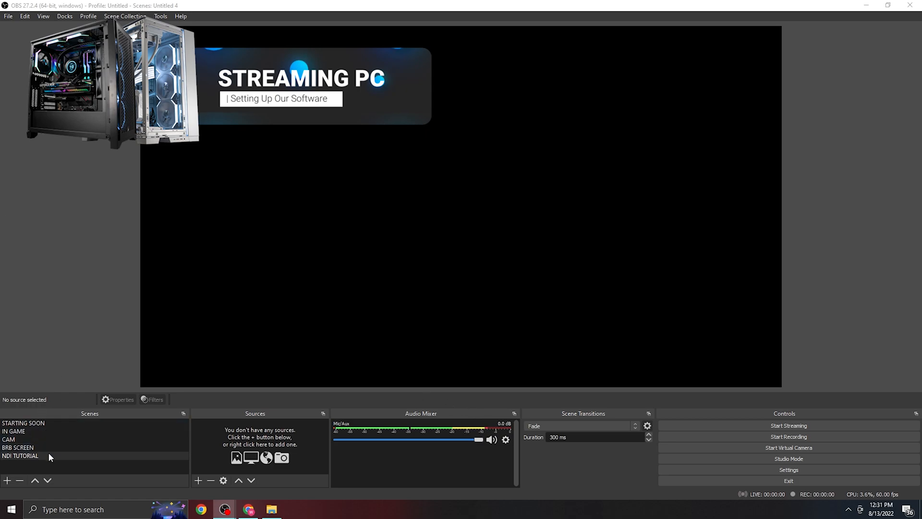
Switch the streaming PC's OBS to the empty NDI TUTORIAL scene.
click(19, 455)
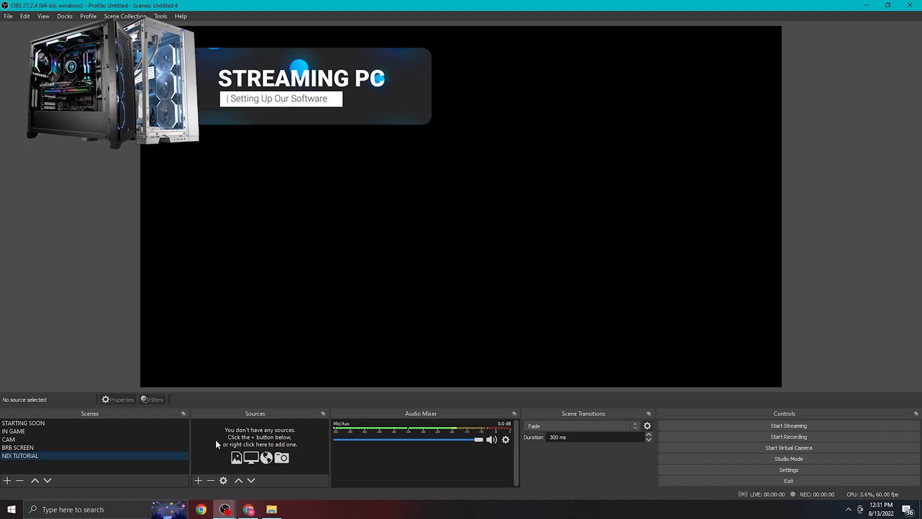
Add an NDI Source named 'Gaming Rig' to the NDI TUTORIAL scene.
right_click(259, 438)
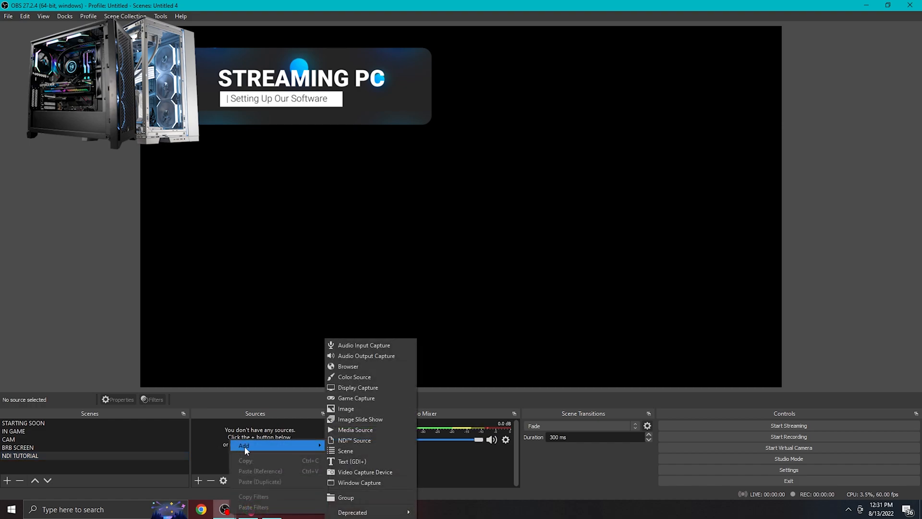
mouse_move(354, 440)
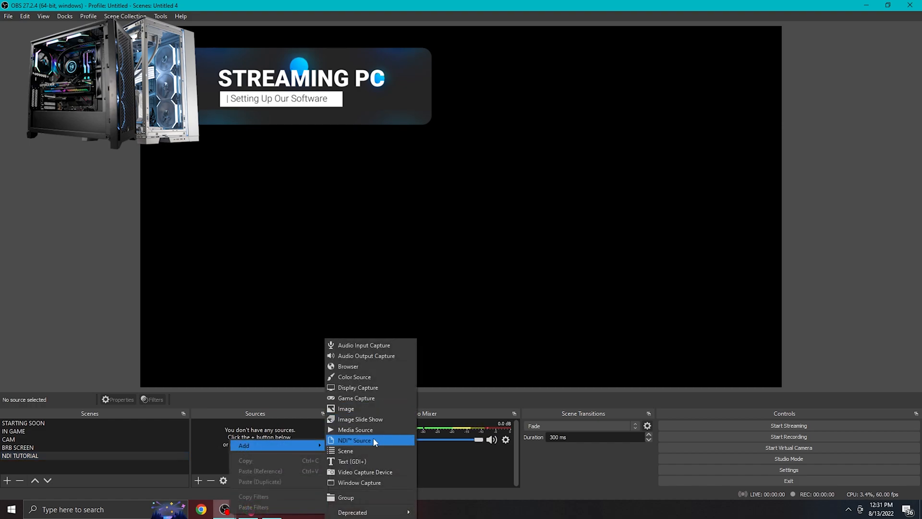
click(354, 440)
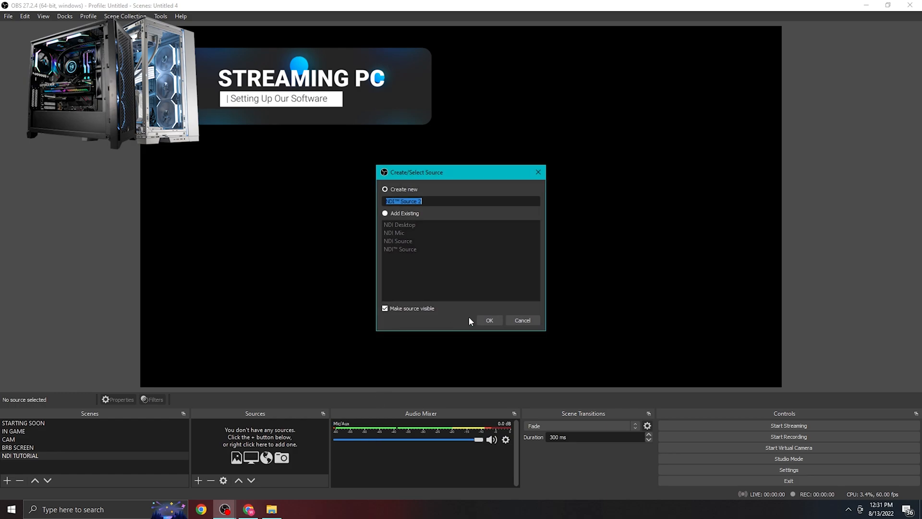
text(Gaming Rig)
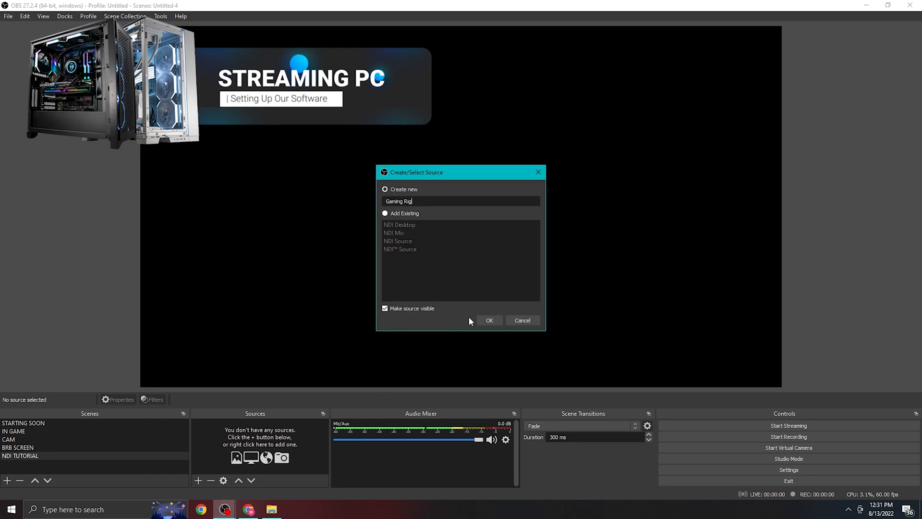
click(489, 320)
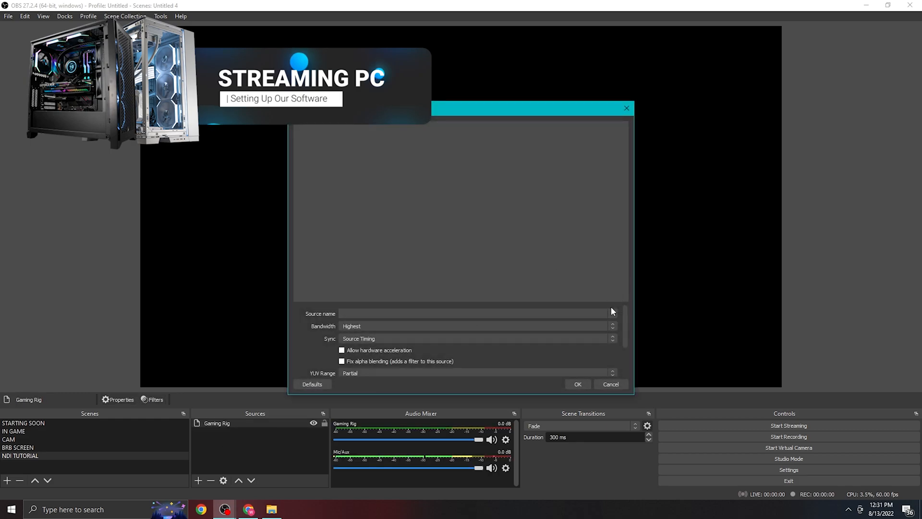
Point Gaming Rig at the Gaming PC NDI sender with Low (experimental) latency mode.
click(612, 313)
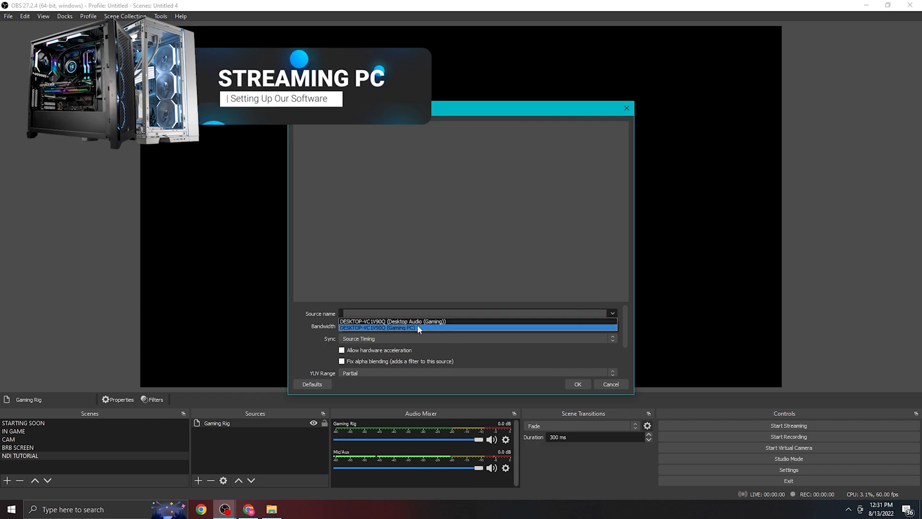
click(417, 328)
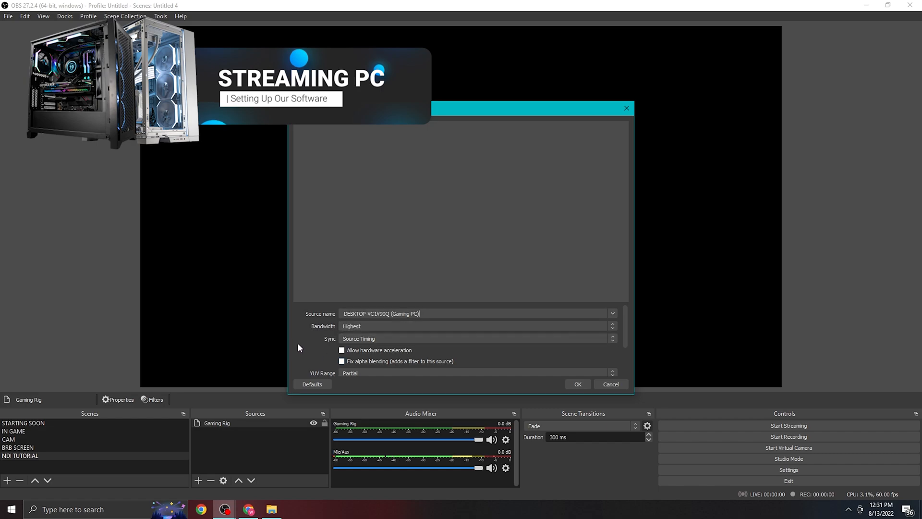
mouse_move(327, 344)
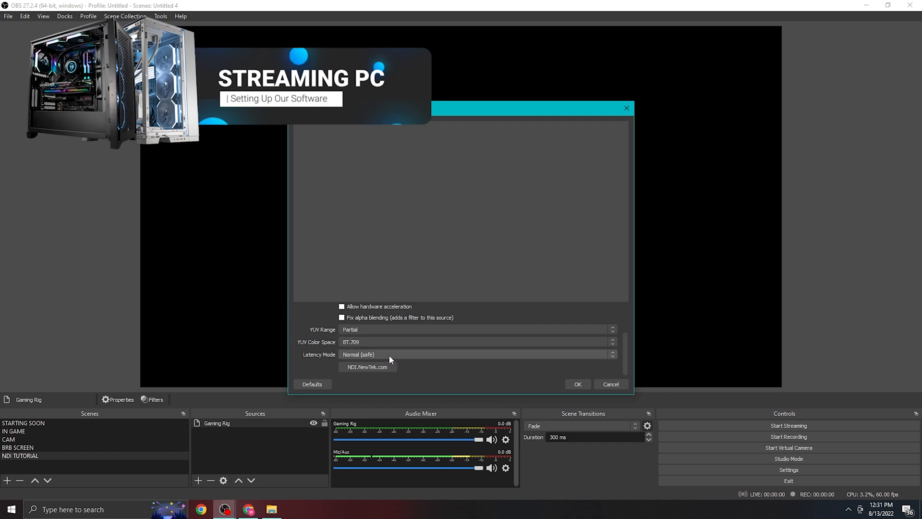
click(476, 354)
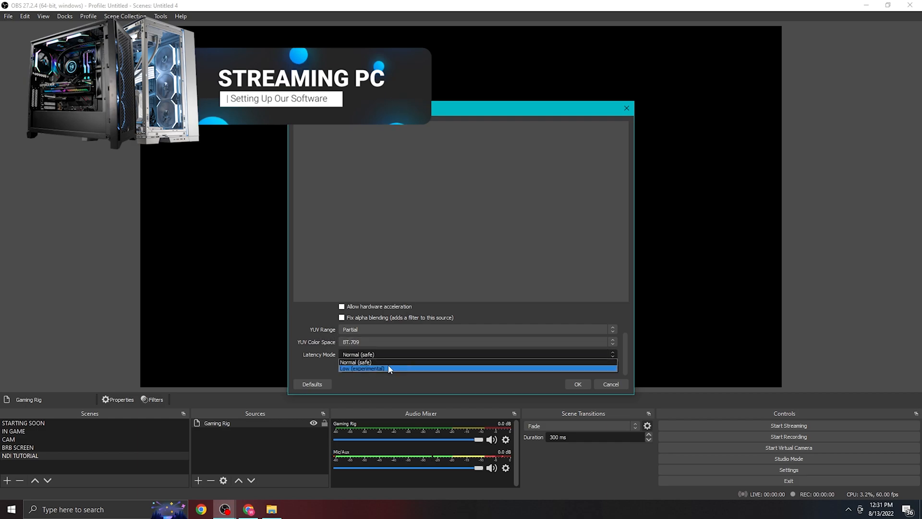
click(361, 368)
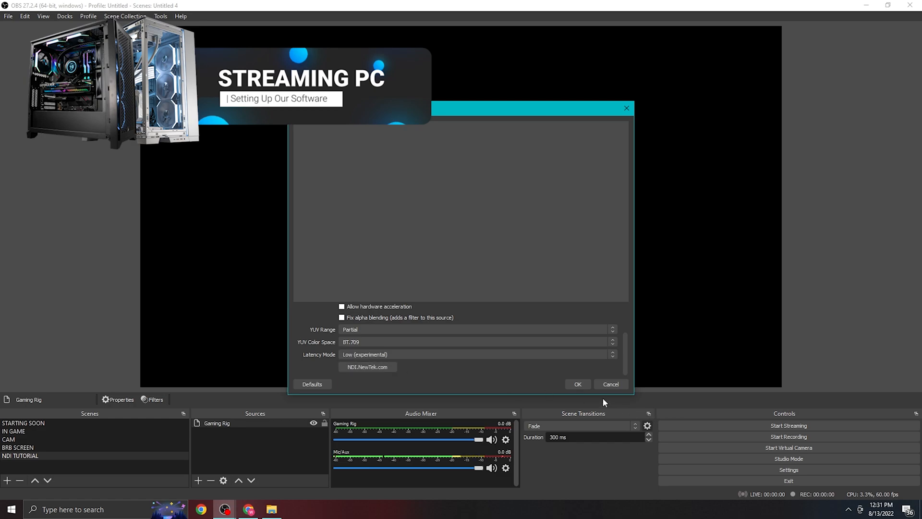
mouse_move(578, 384)
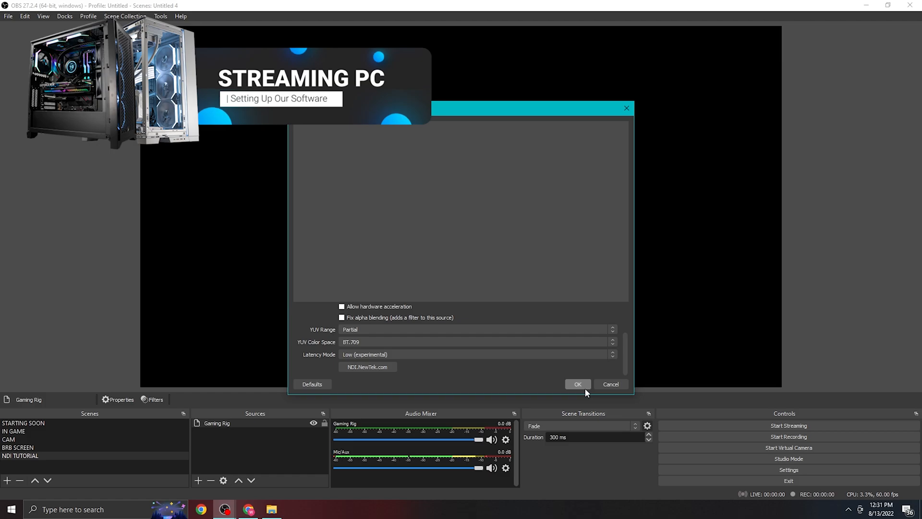
Confirm the Gaming Rig properties so the preview shows the gaming PC's screen.
click(577, 383)
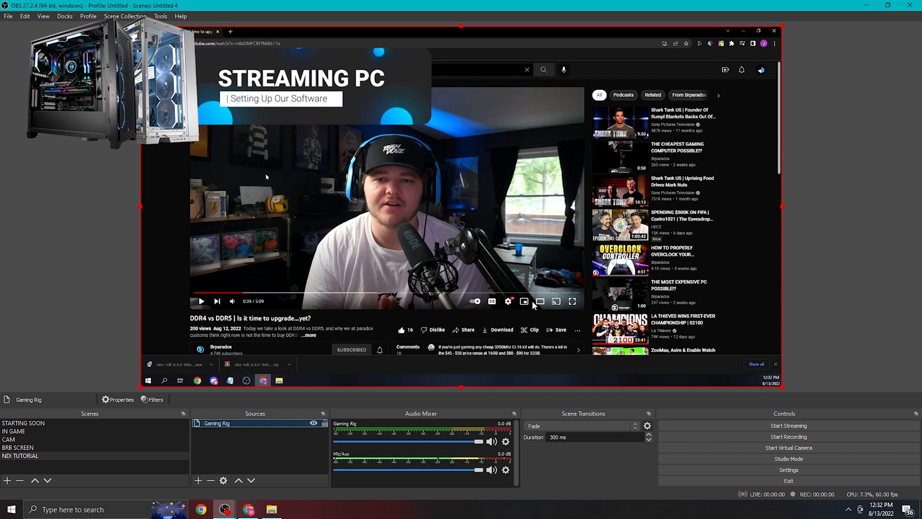
click(202, 301)
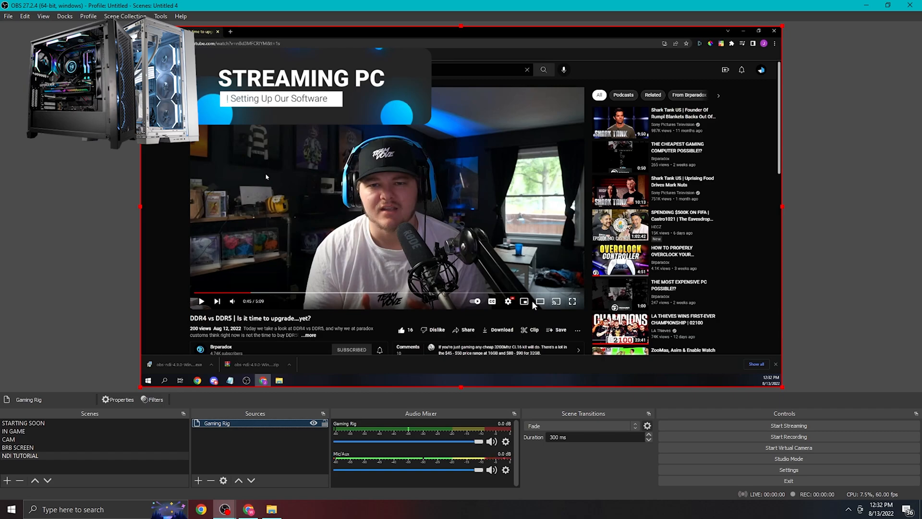
mouse_move(402, 440)
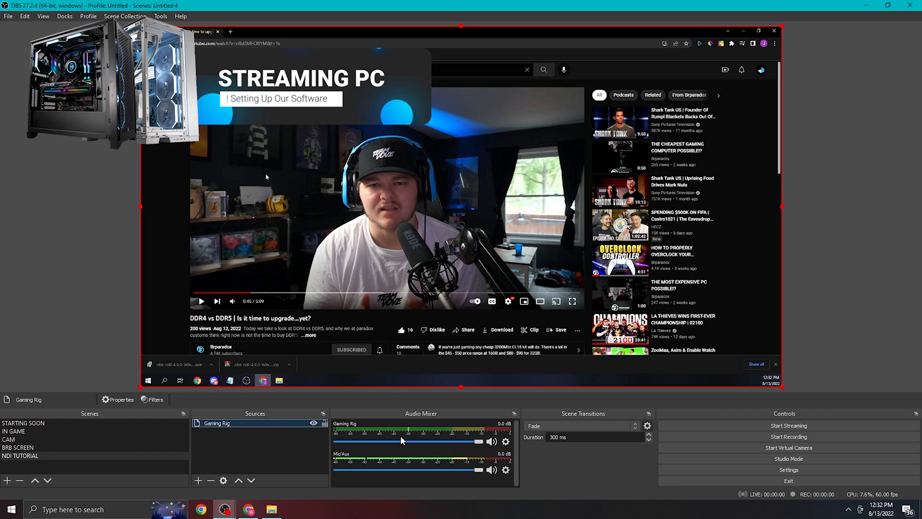